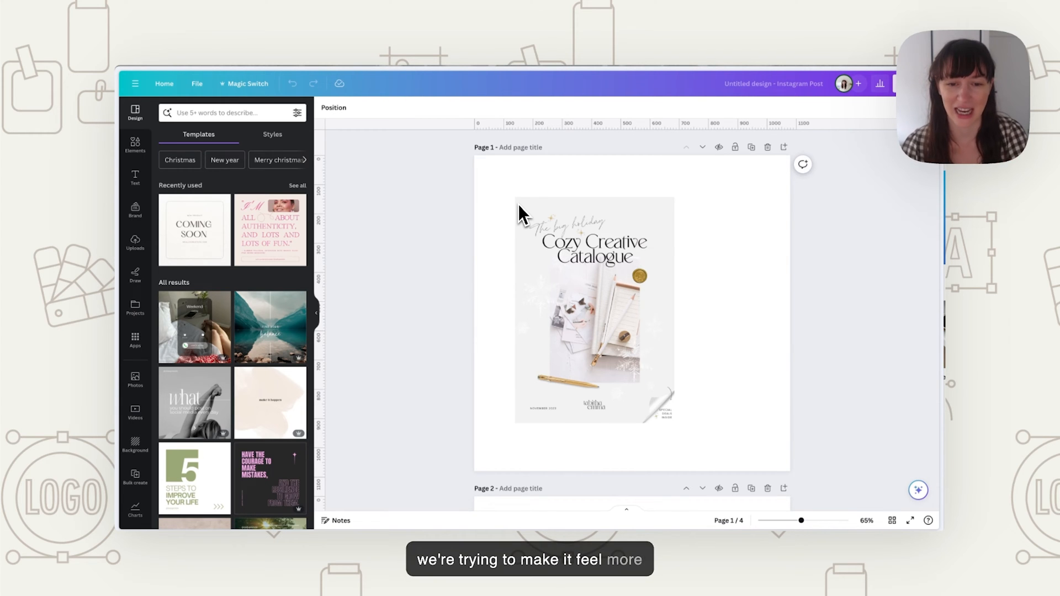
Select the catalogue cover image on page 1 and bring up its photo editing options.
click(594, 304)
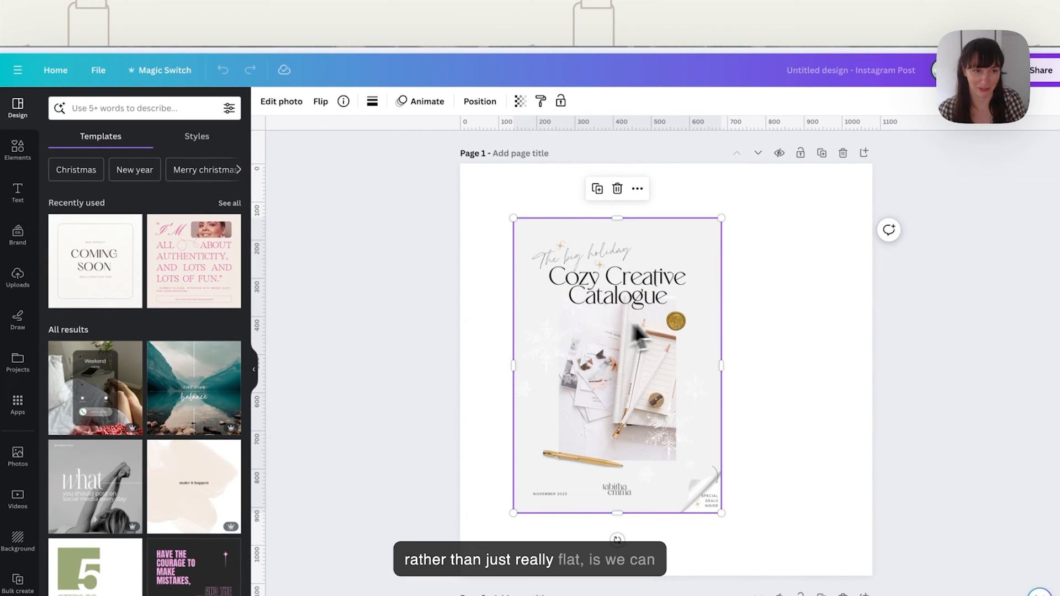
click(282, 102)
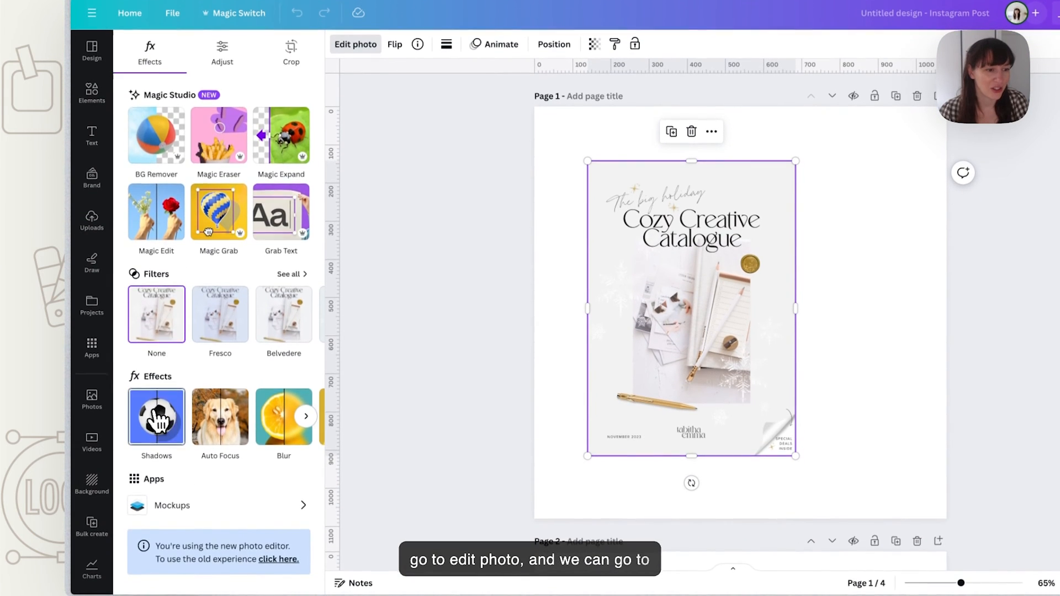
Apply a drop shadow to the cover with intensity 20, blur 19, angle 61 and distance 23.
click(156, 418)
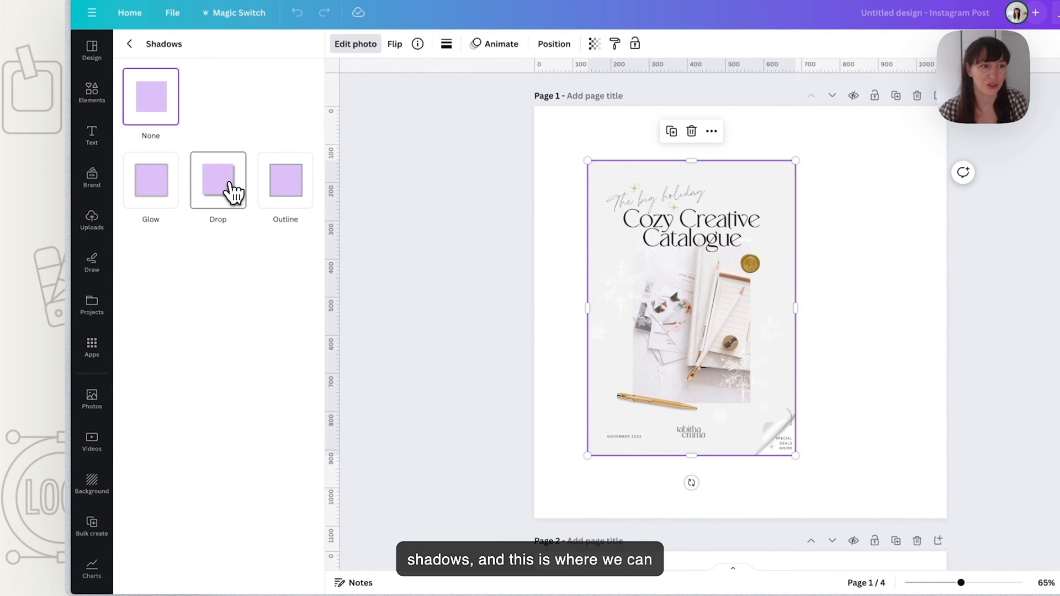
click(218, 179)
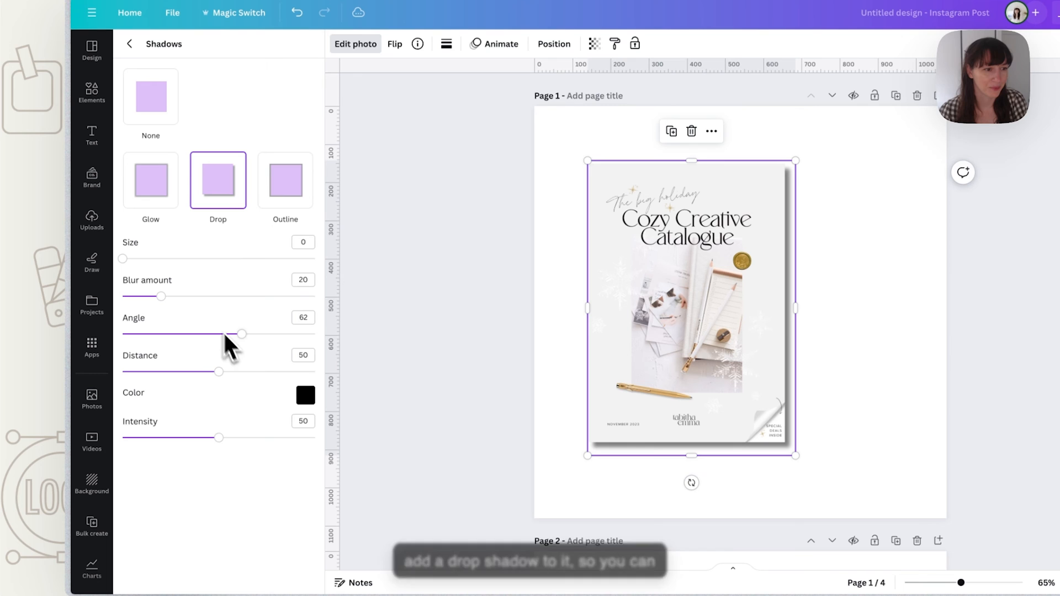
drag(218, 437, 161, 437)
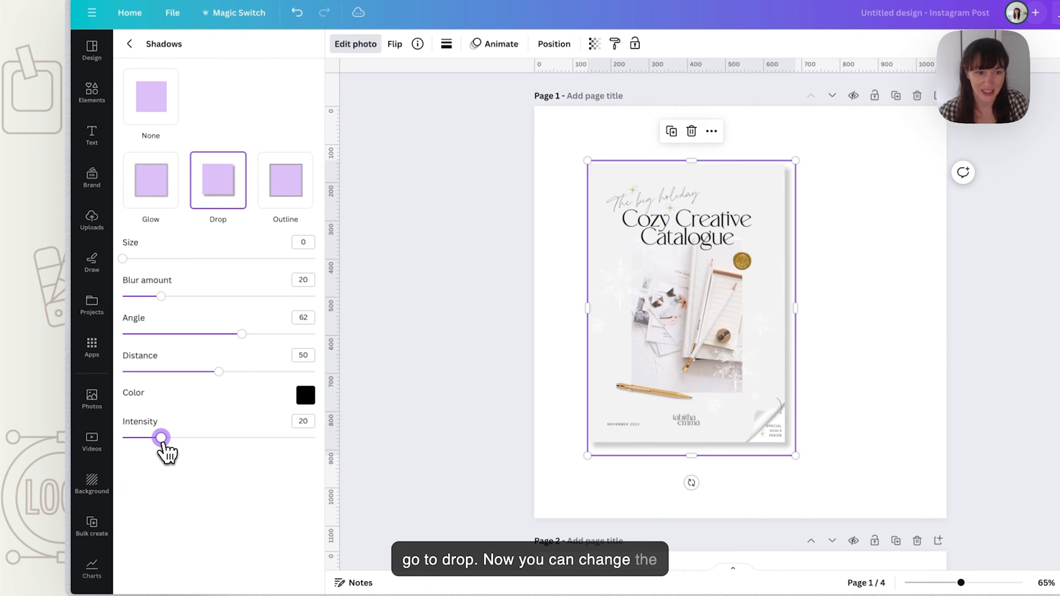
drag(161, 437, 159, 296)
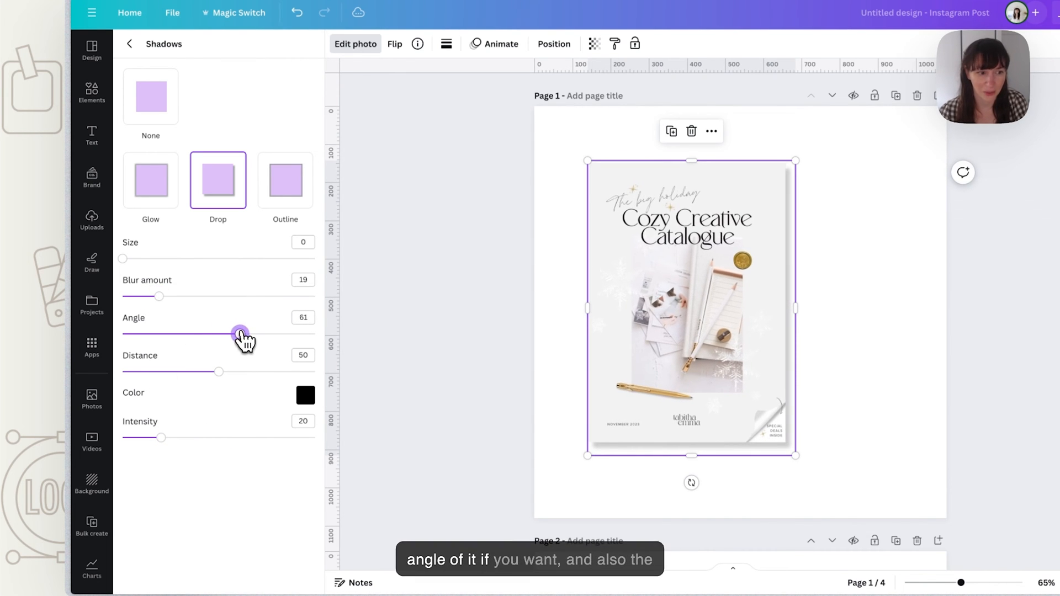
drag(218, 372, 166, 372)
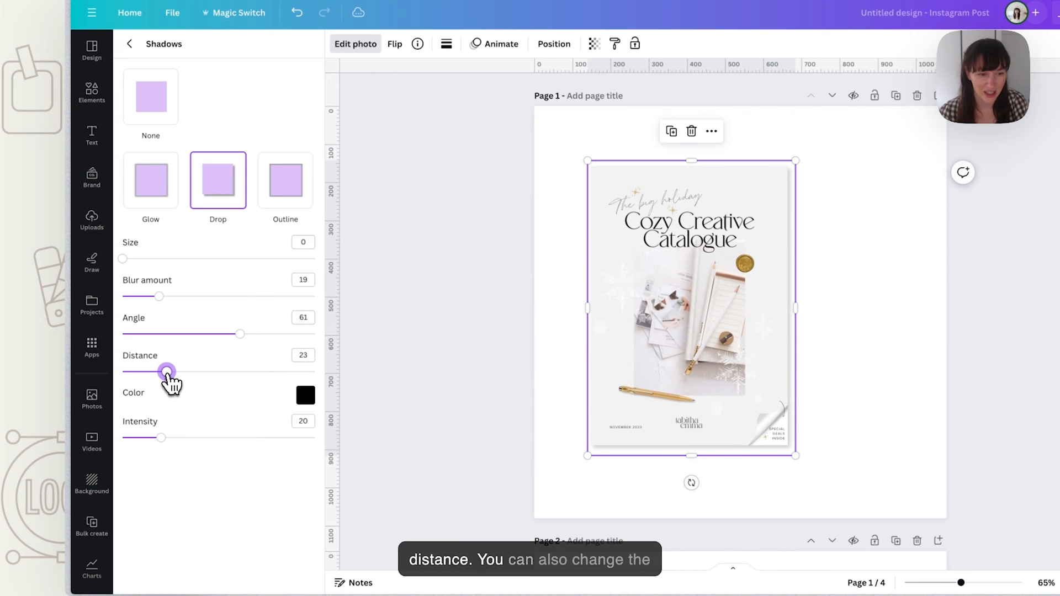
click(305, 396)
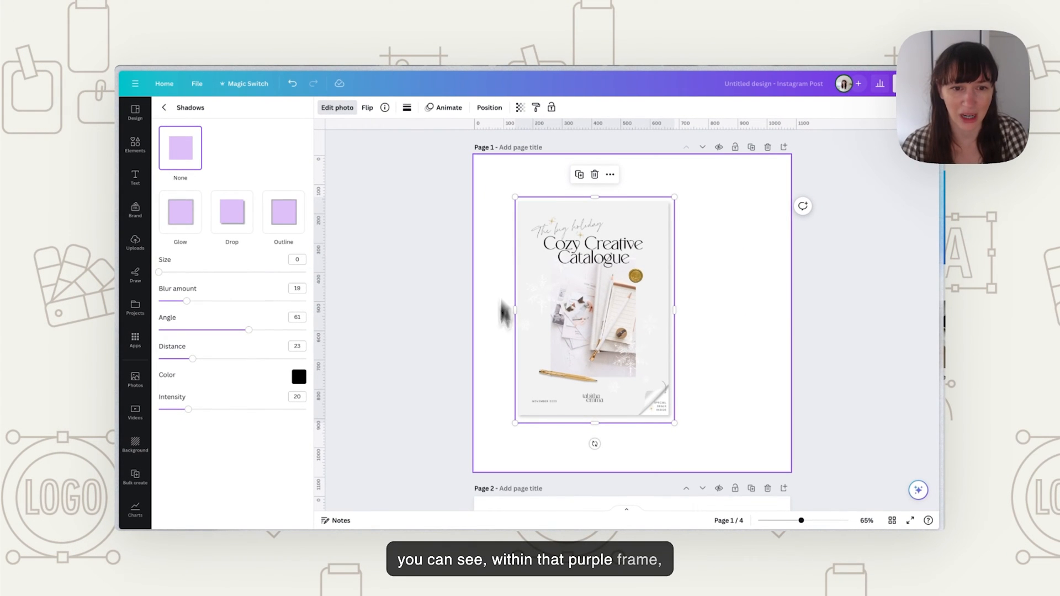
mouse_move(551, 445)
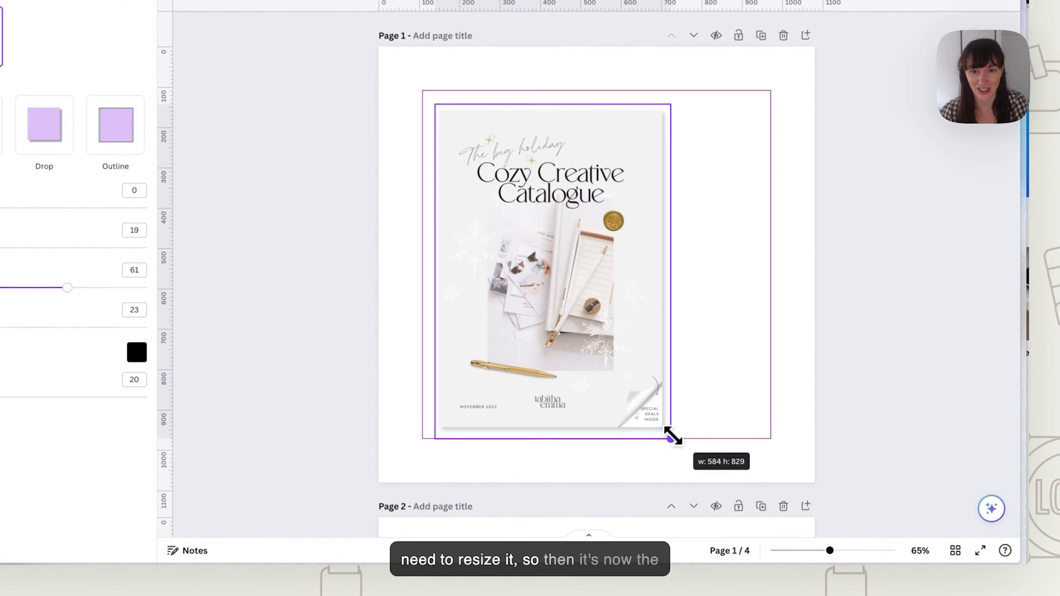
Shrink the cover and send its tilted duplicate backward to form layered pages.
drag(673, 436, 669, 439)
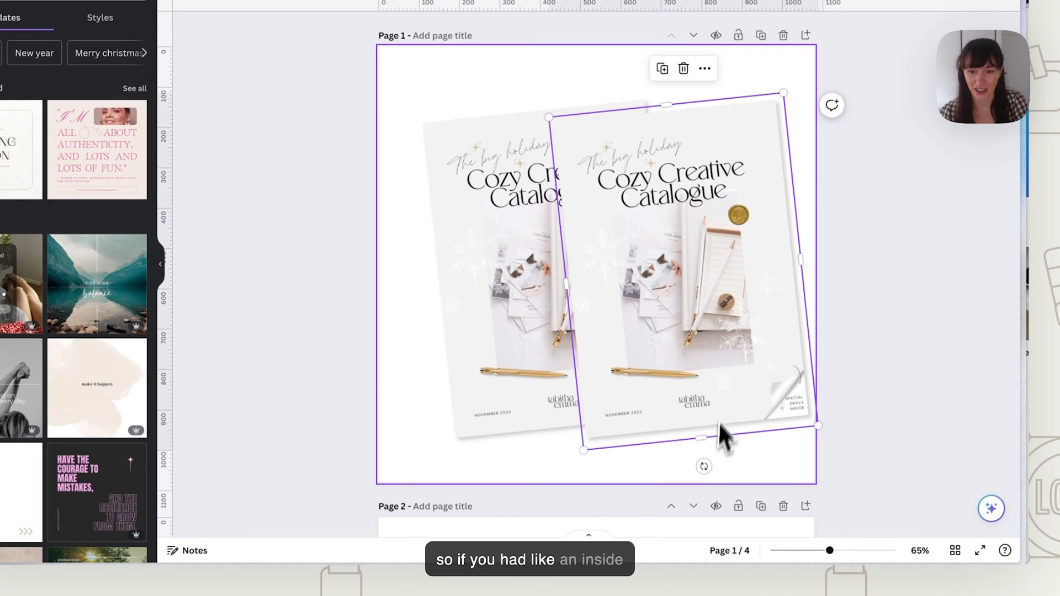
right_click(727, 436)
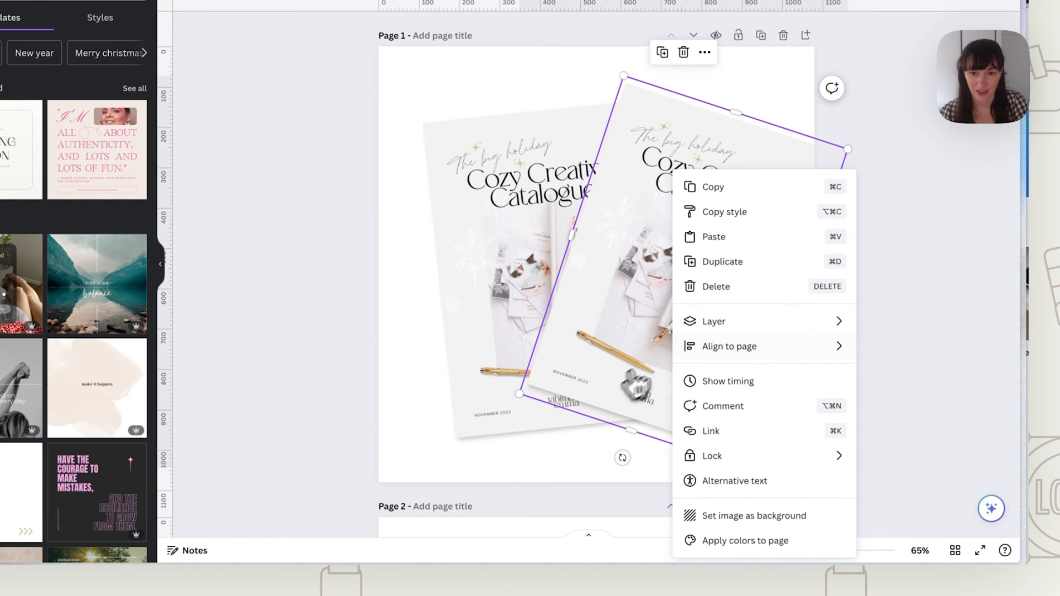
mouse_move(713, 322)
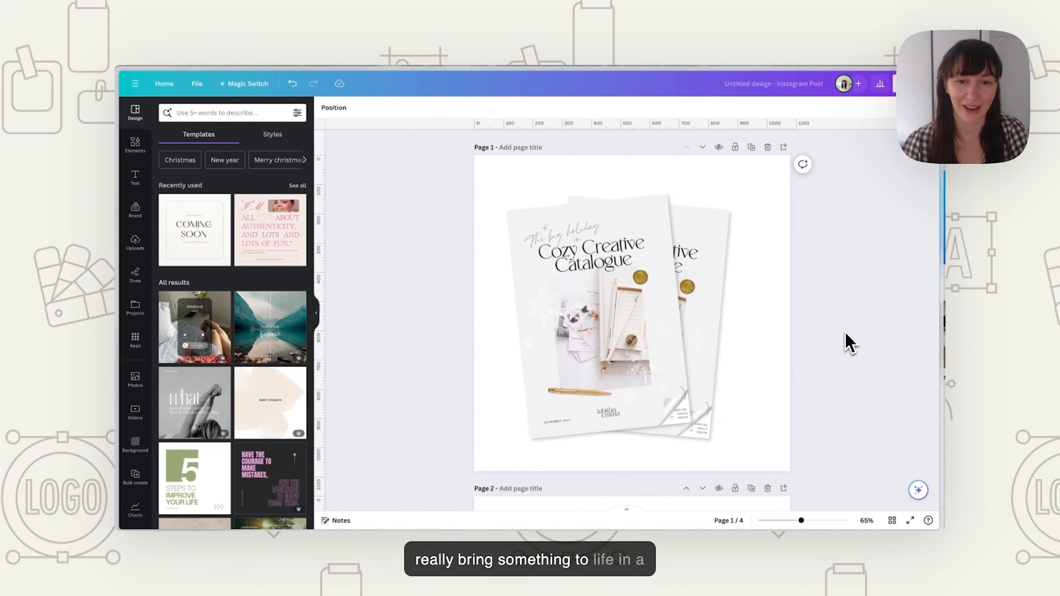
Position the page 2 catalogue cover over the enlarged tablet until it centres on the device.
scroll(down, 3)
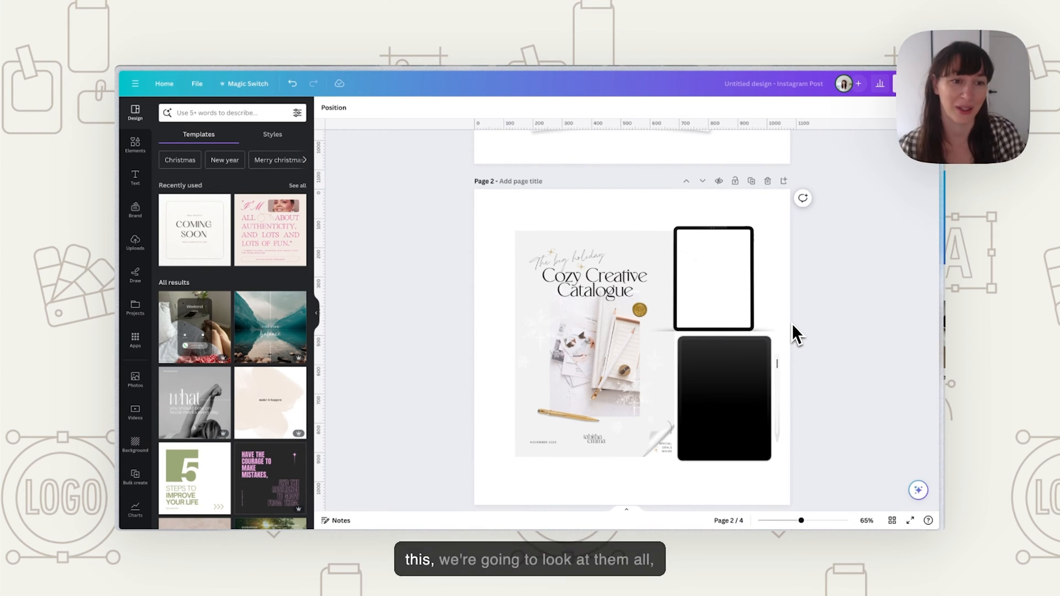
click(134, 144)
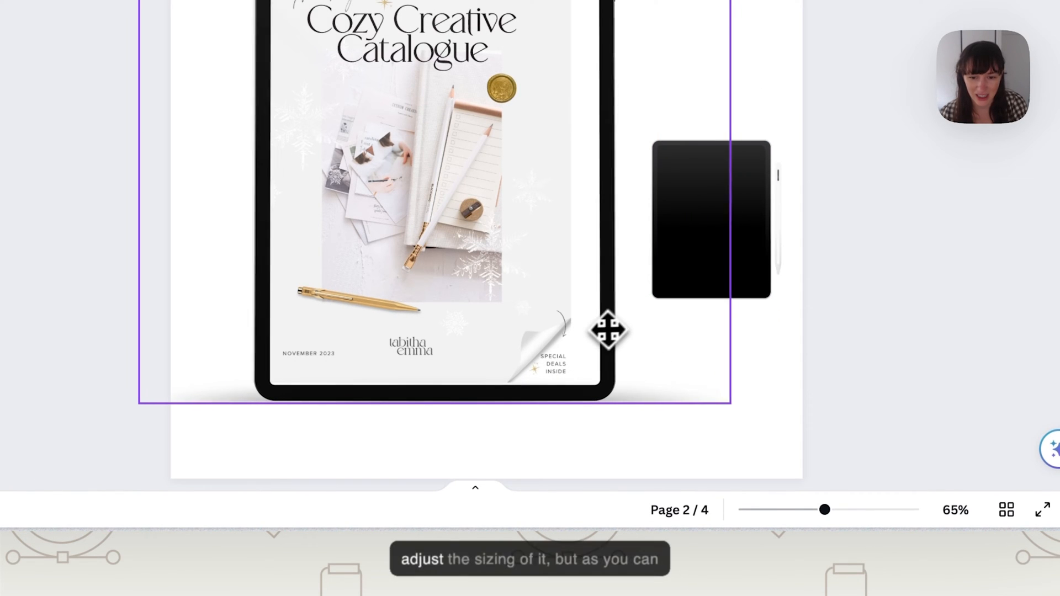
drag(607, 331, 566, 336)
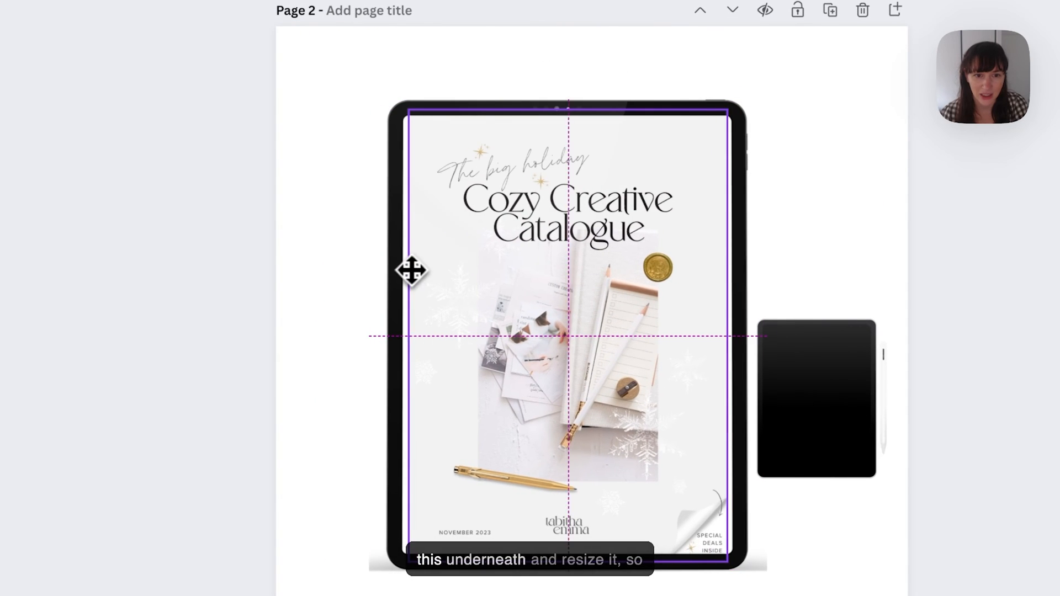
drag(730, 332, 740, 332)
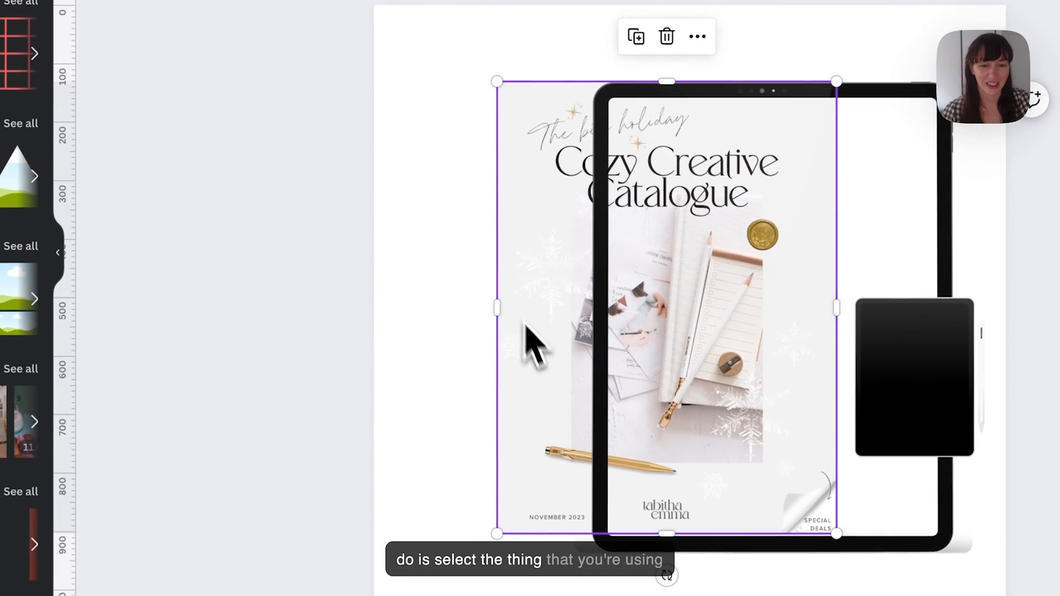
Round the cover's corners via Border style and bring it in front of the black tablet.
click(362, 149)
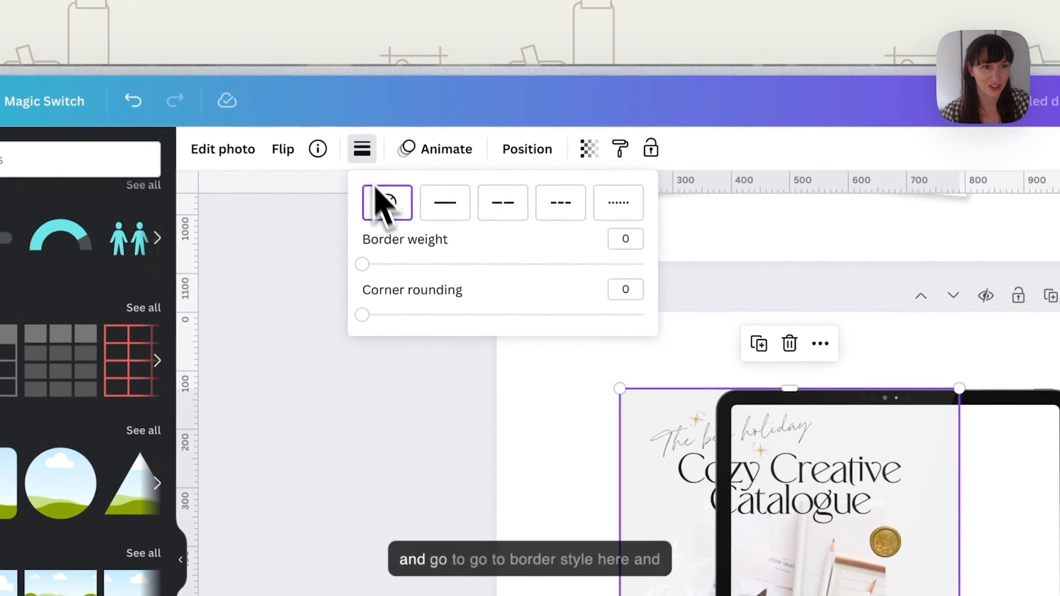
click(387, 204)
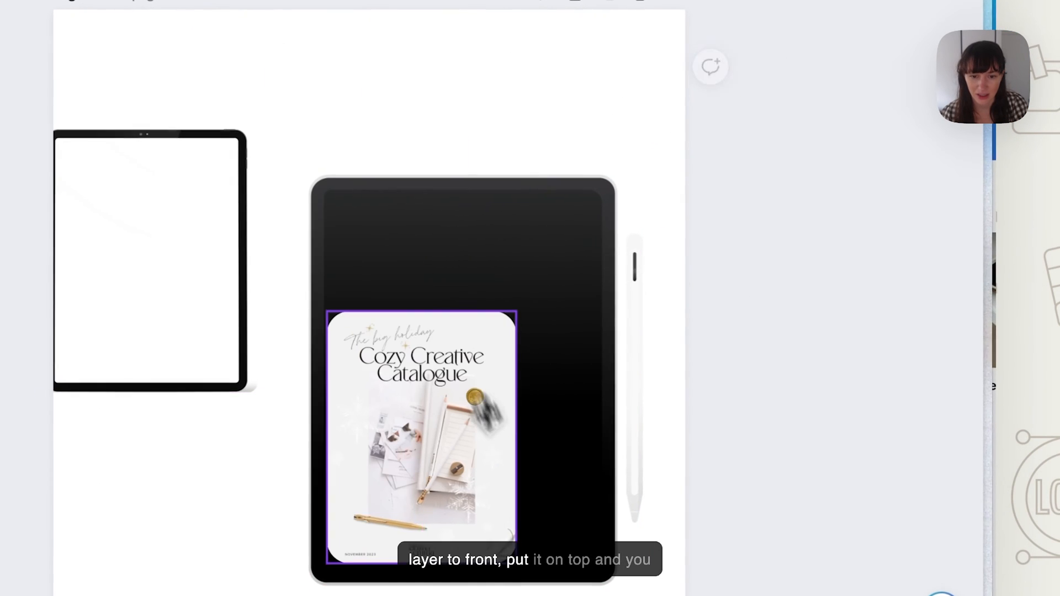
Fit the cover onto the black tablet's screen, stretching it to width and matching the corner rounding.
drag(507, 315, 574, 233)
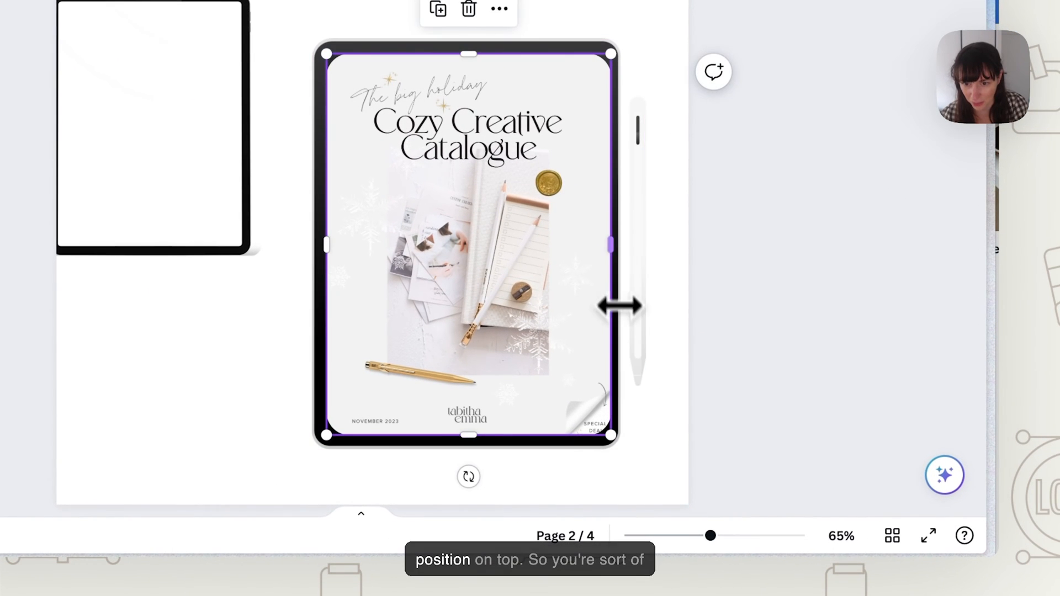
drag(612, 303, 612, 255)
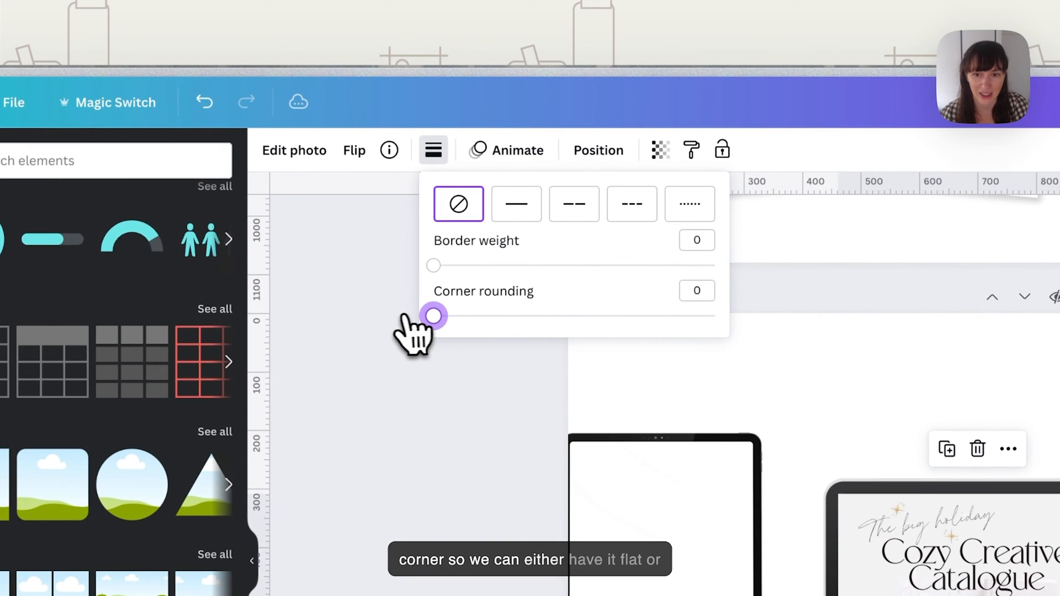
drag(433, 316, 477, 316)
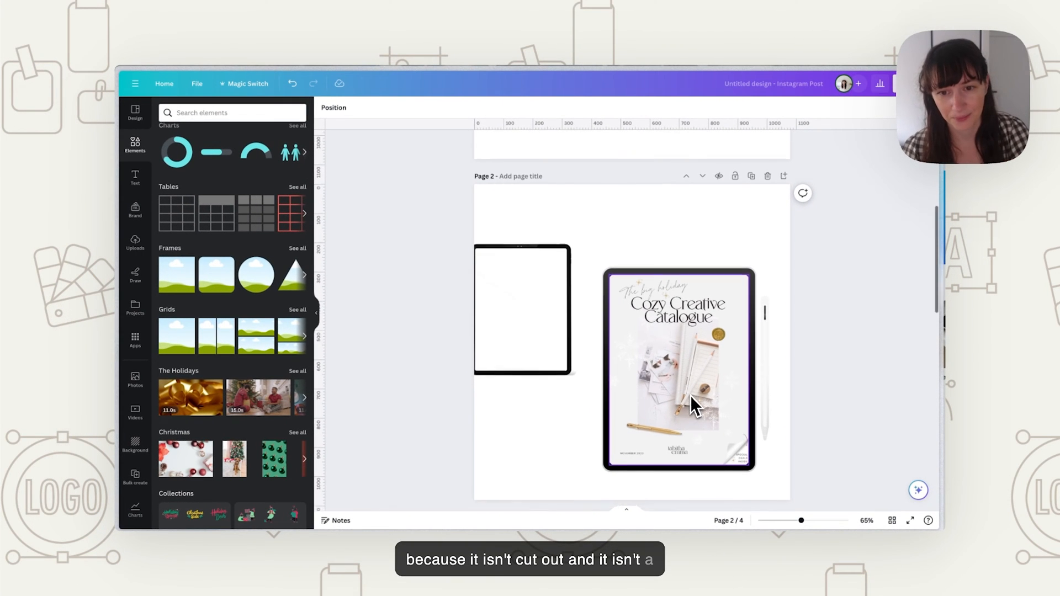
Place a laptop frame on page 3 and drop the Brand Design School course design into its screen.
scroll(down, 3)
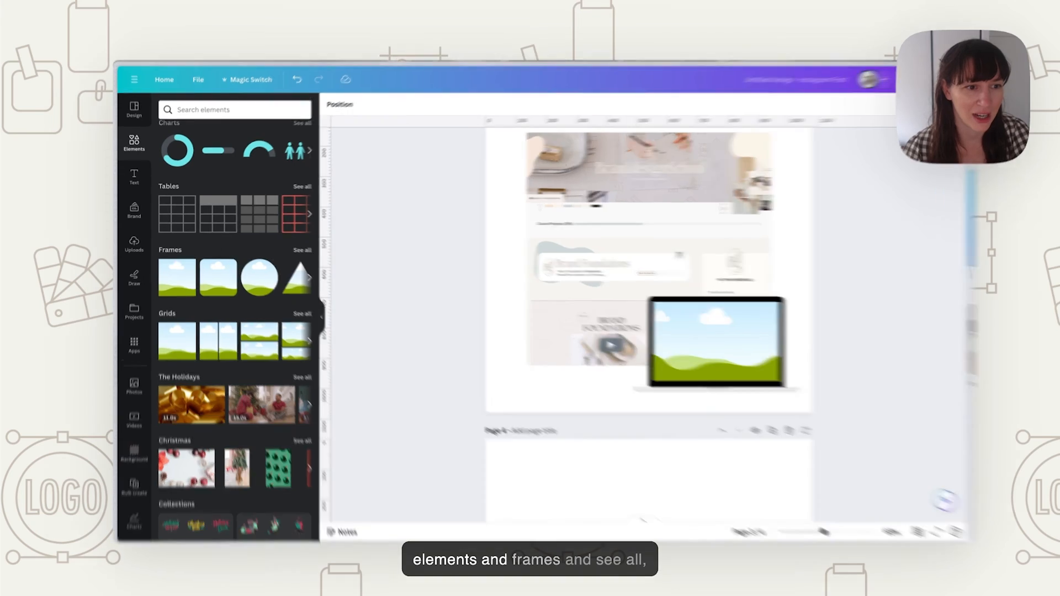
click(303, 251)
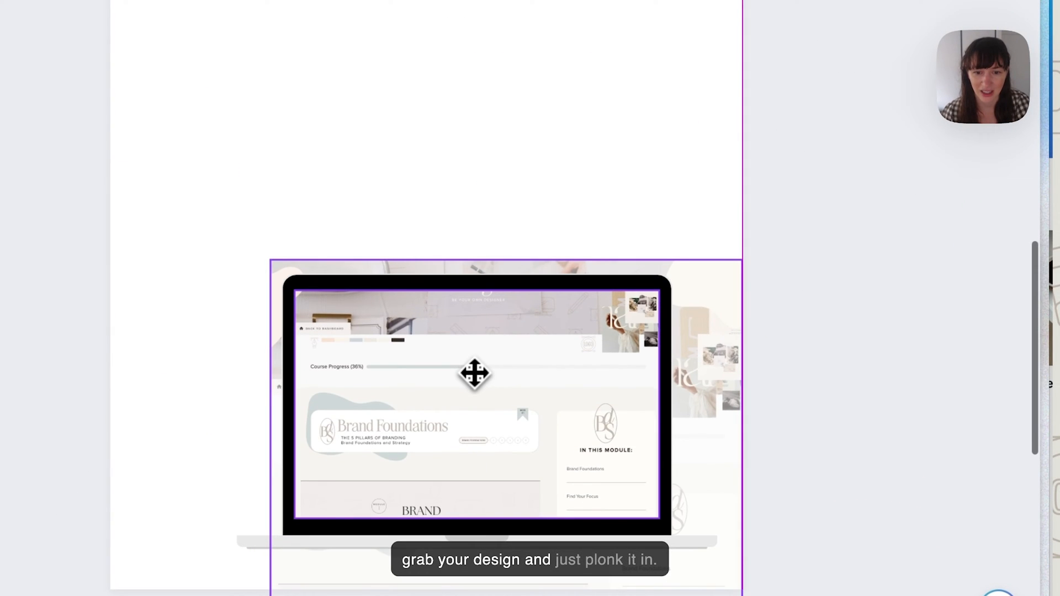
drag(475, 375, 437, 224)
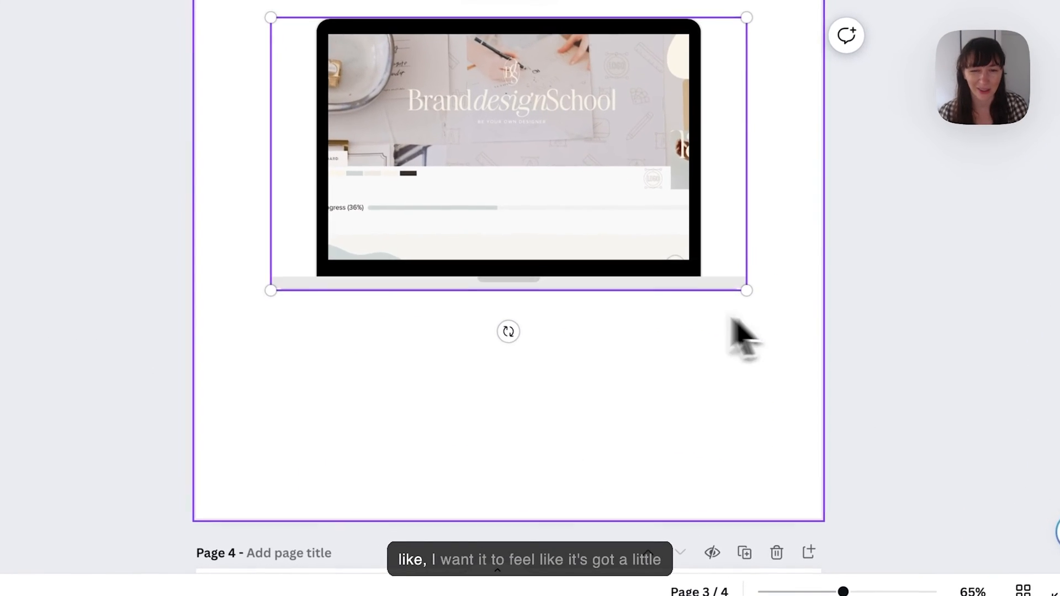
Search Elements for 'shadow' and place a soft shadow graphic beneath the laptop.
click(80, 182)
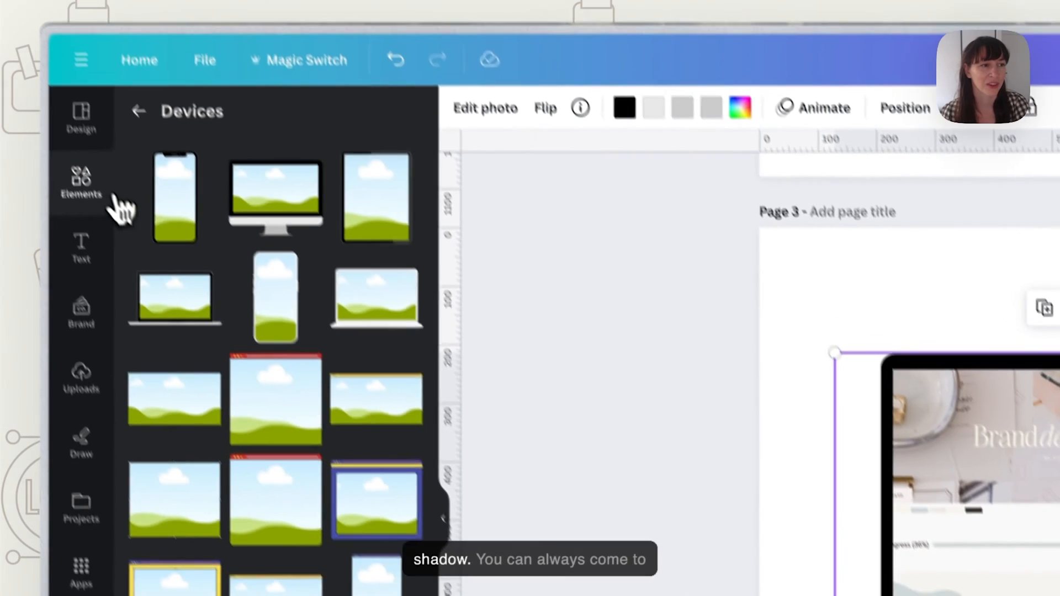
text(sha)
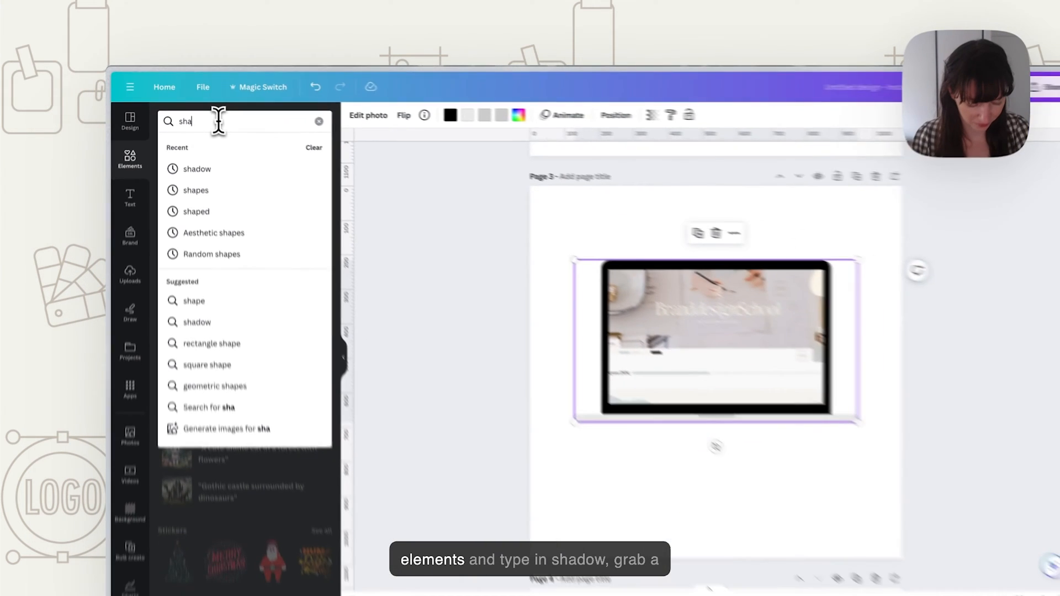
text(shadow)
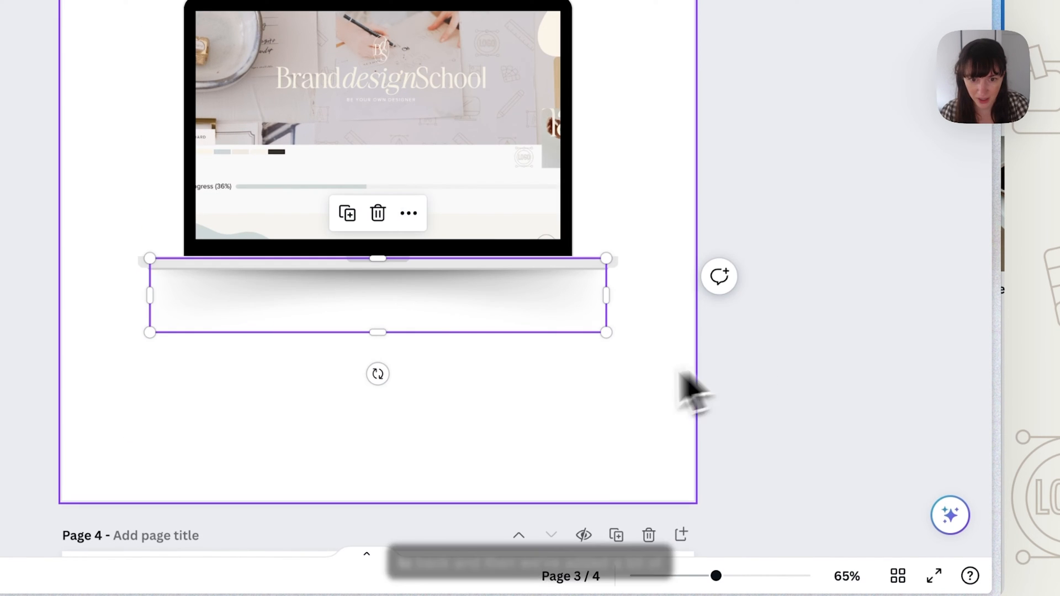
click(599, 433)
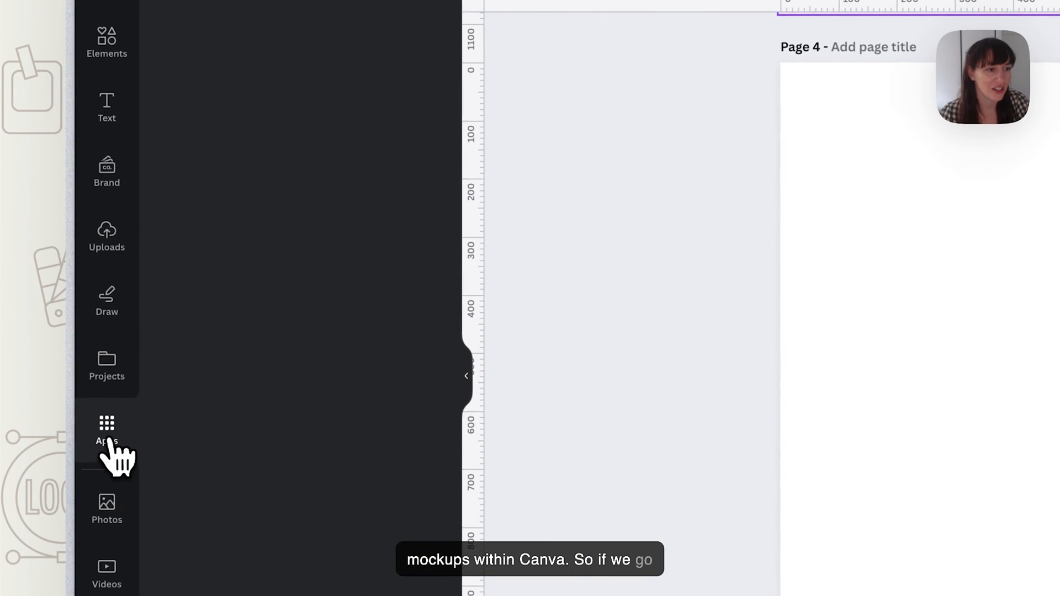
click(106, 433)
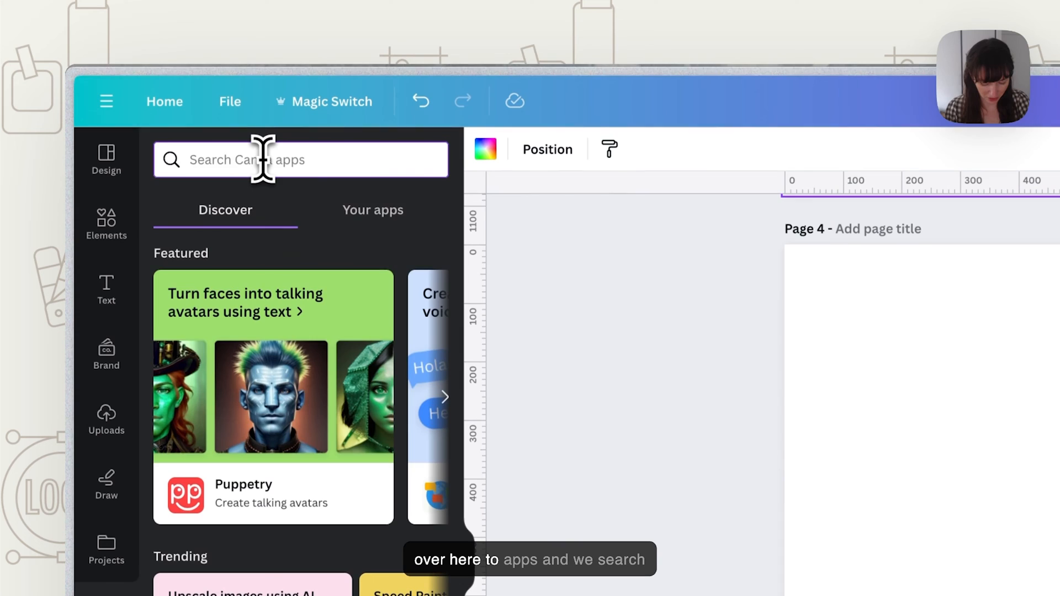
text(mockup)
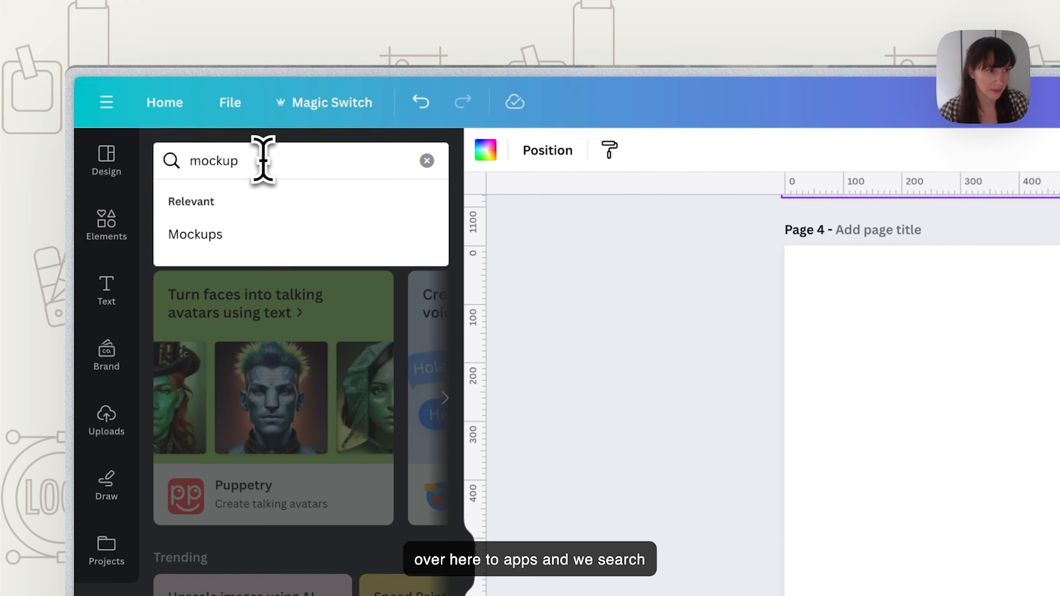
click(194, 235)
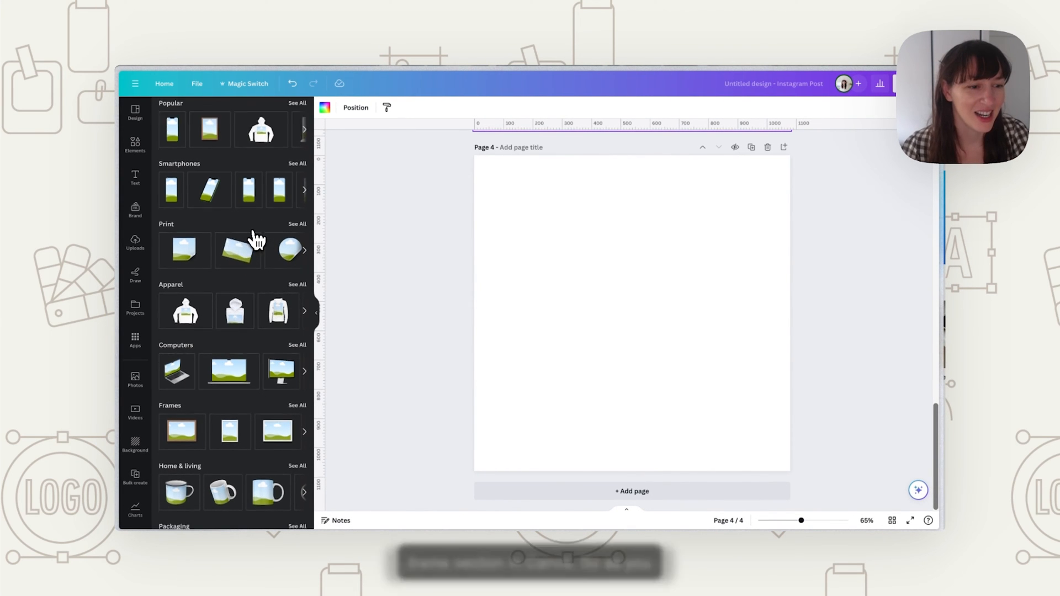
scroll(down, 3)
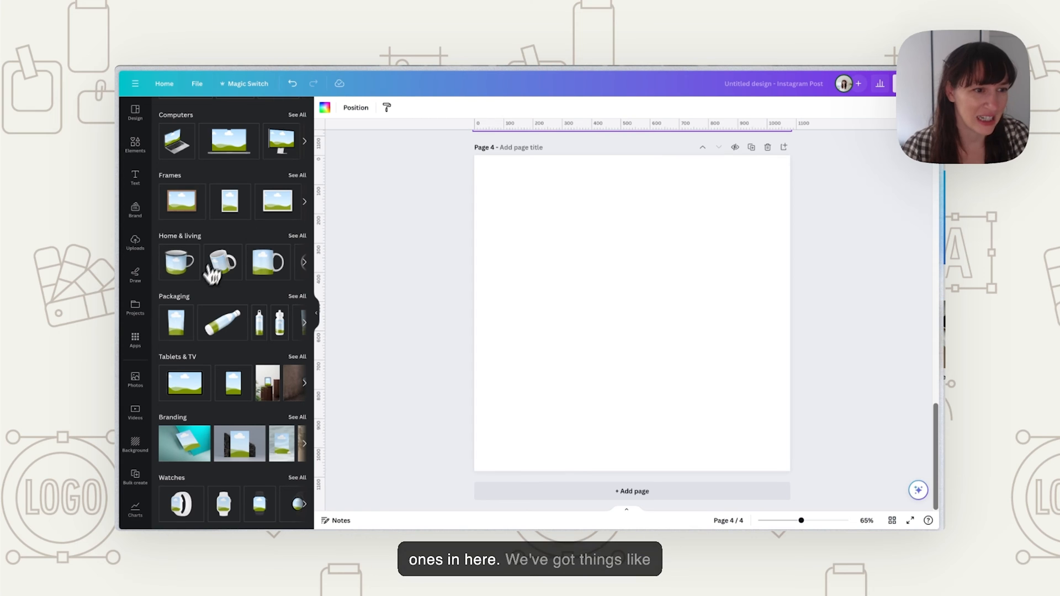
mouse_move(275, 459)
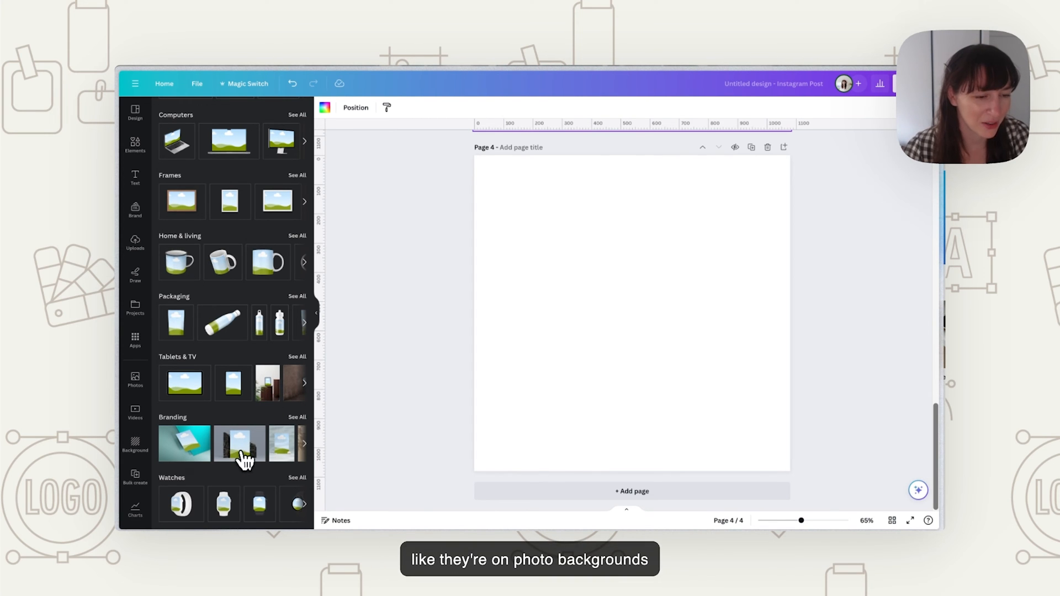
mouse_move(255, 480)
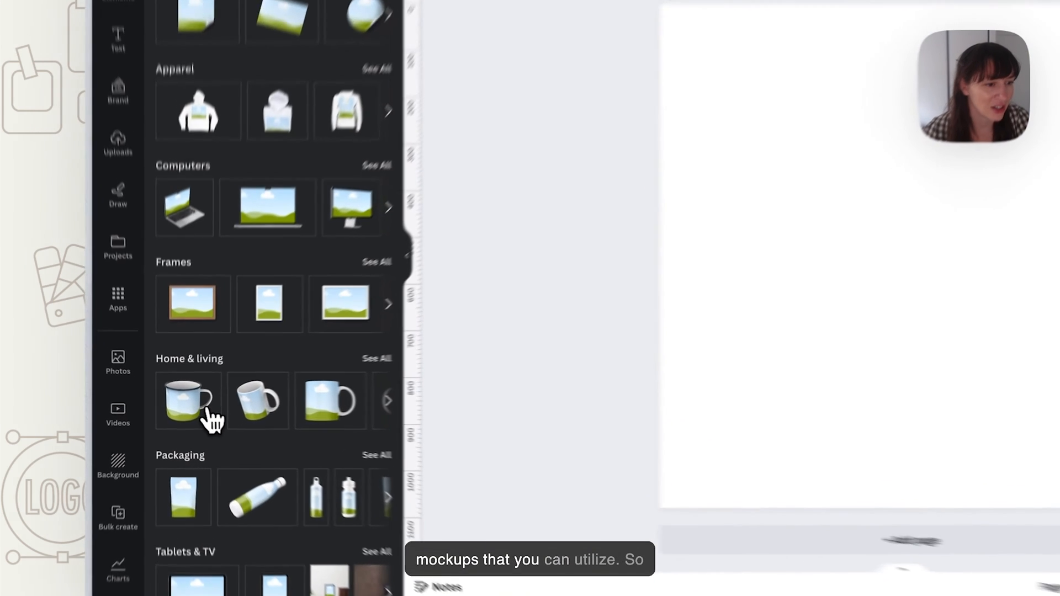
Add the enamel mug mockup from Home & living to page 4 and browse the Uploads library.
click(188, 400)
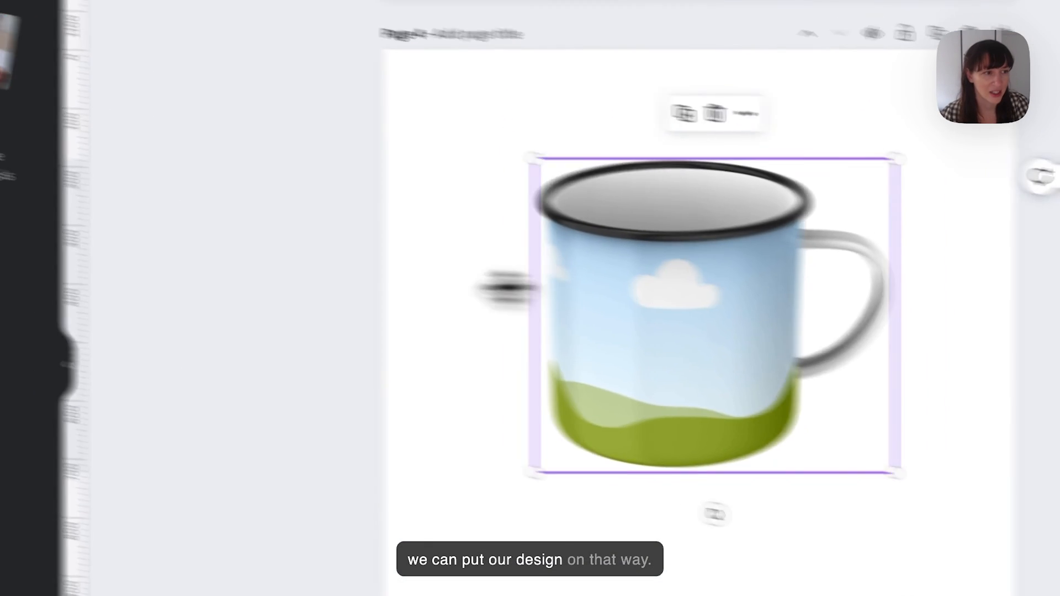
click(106, 363)
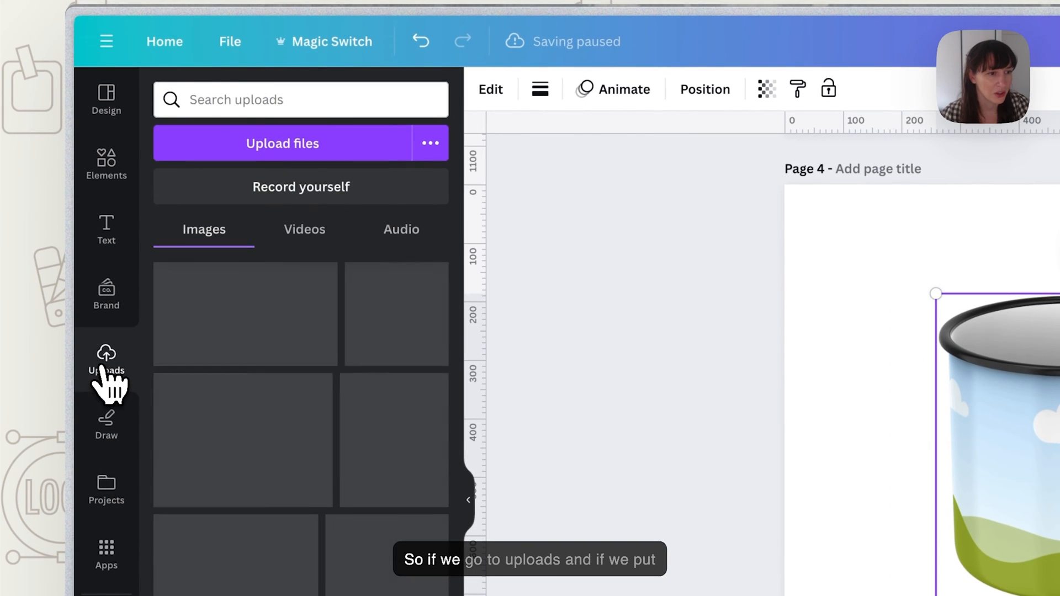
scroll(down, 3)
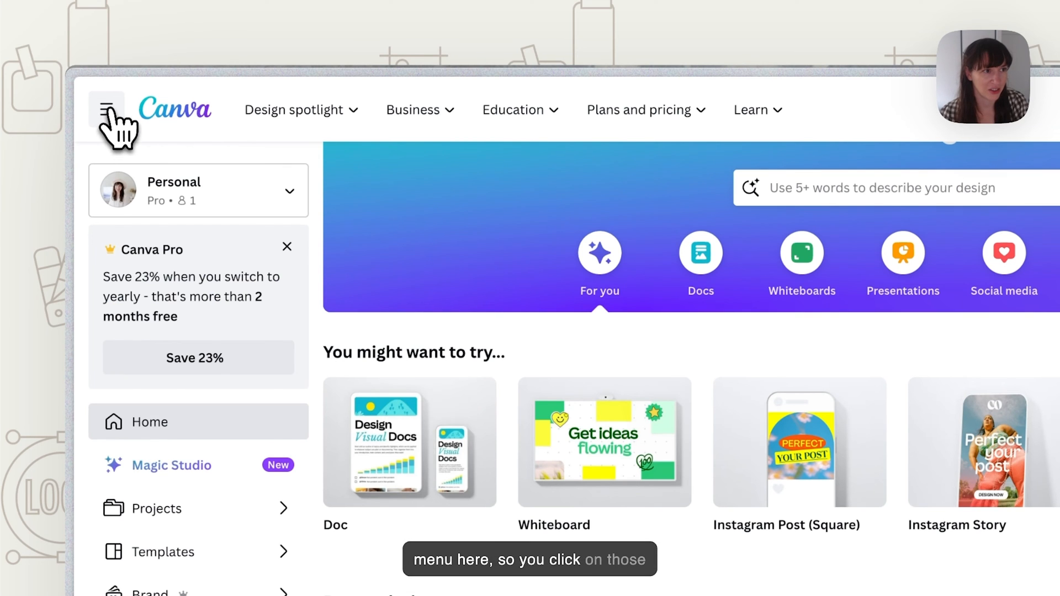
Launch the Mockups app from Apps and browse through the E-readers mockup category.
scroll(down, 3)
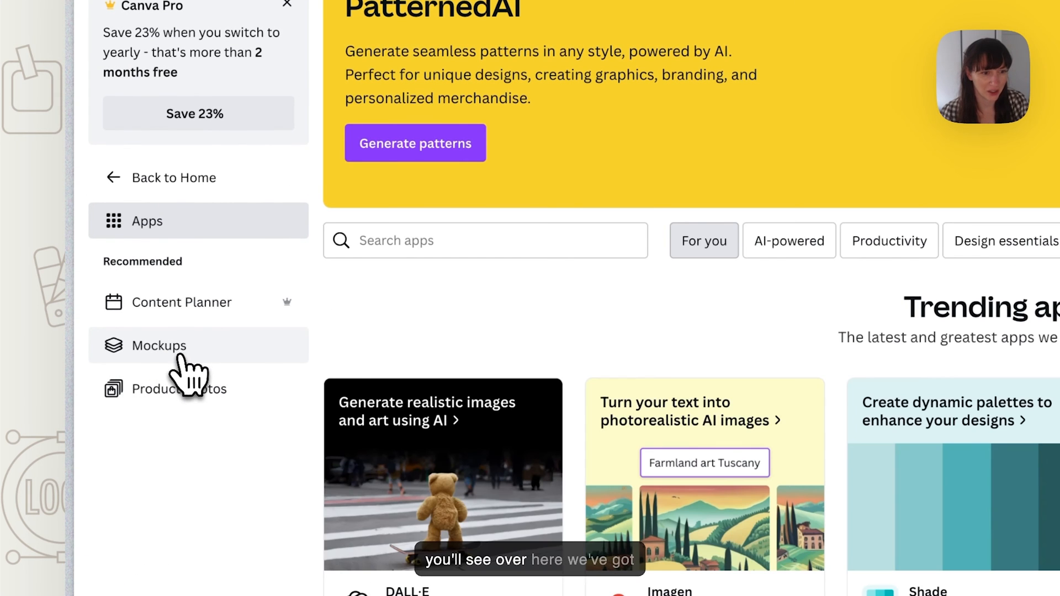
click(159, 346)
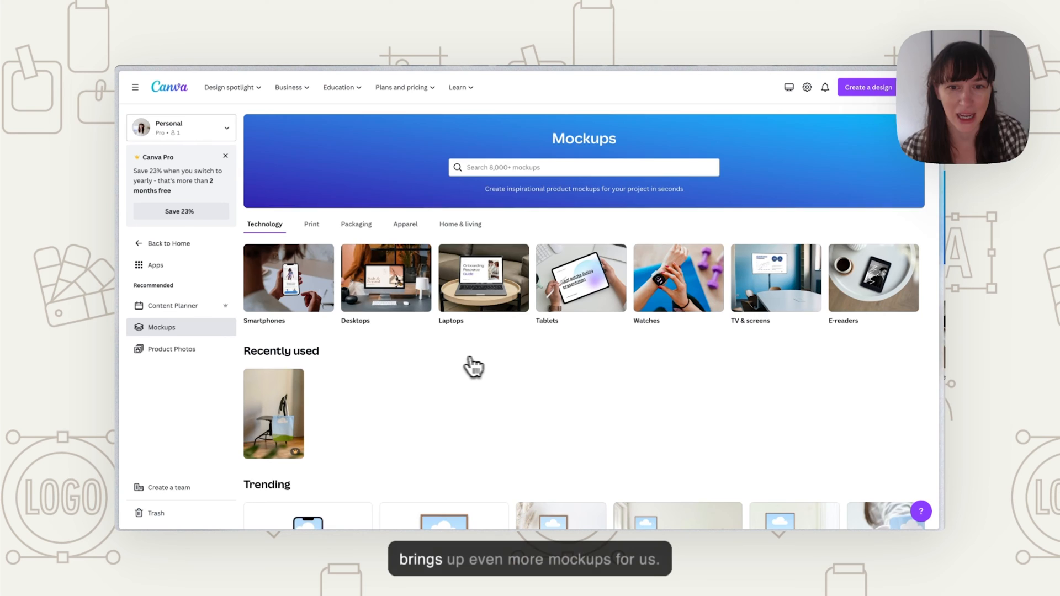
mouse_move(411, 331)
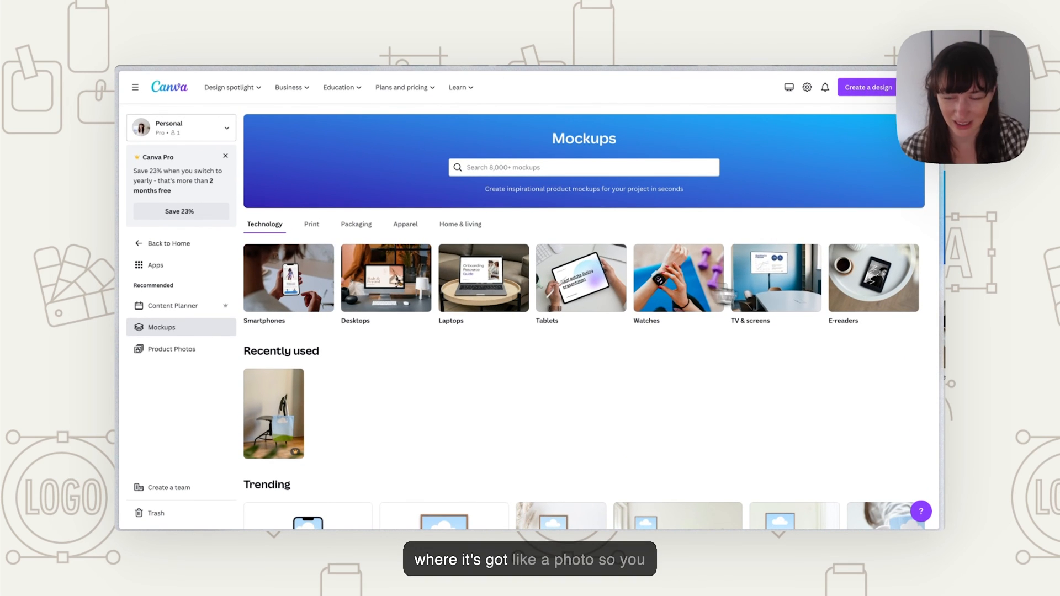
scroll(down, 3)
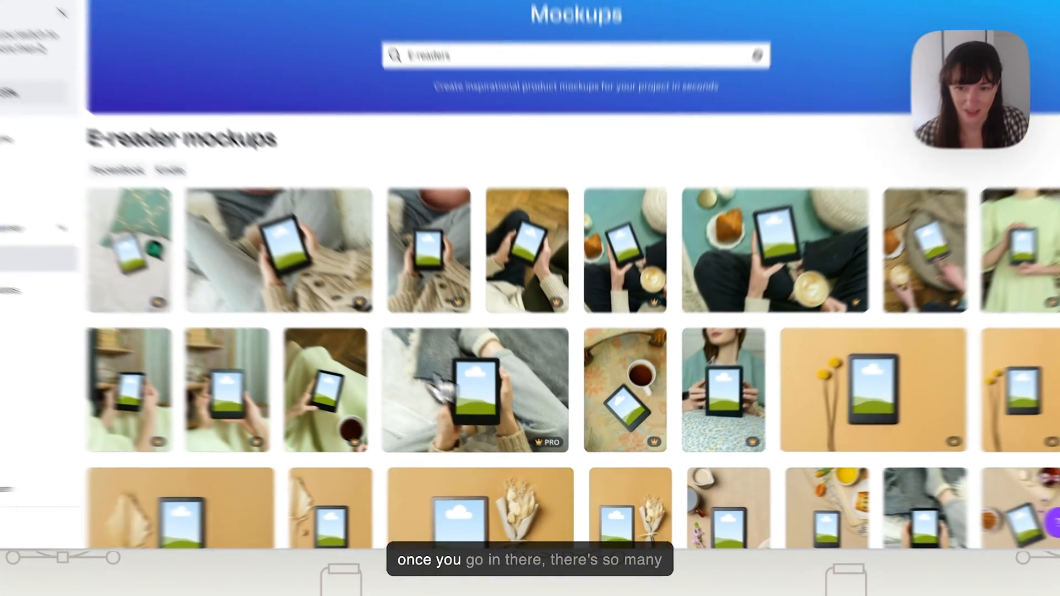
scroll(down, 3)
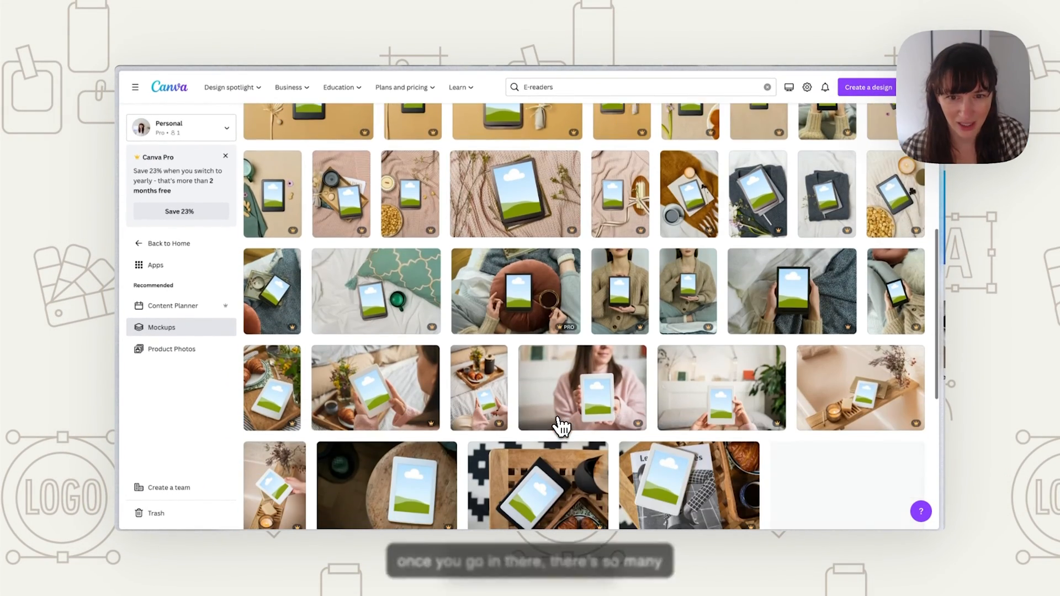
scroll(down, 3)
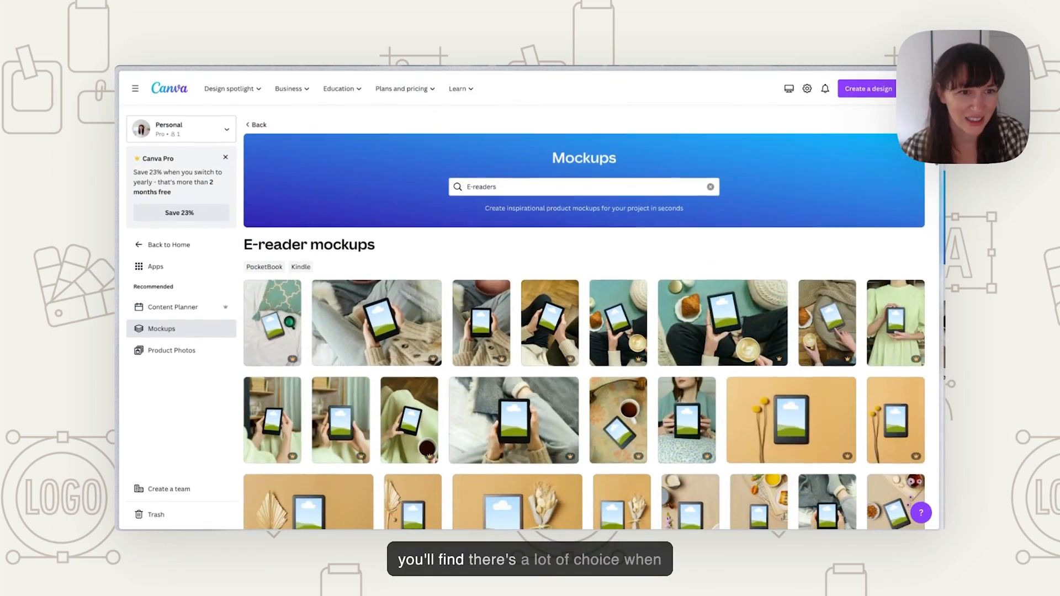
scroll(down, 3)
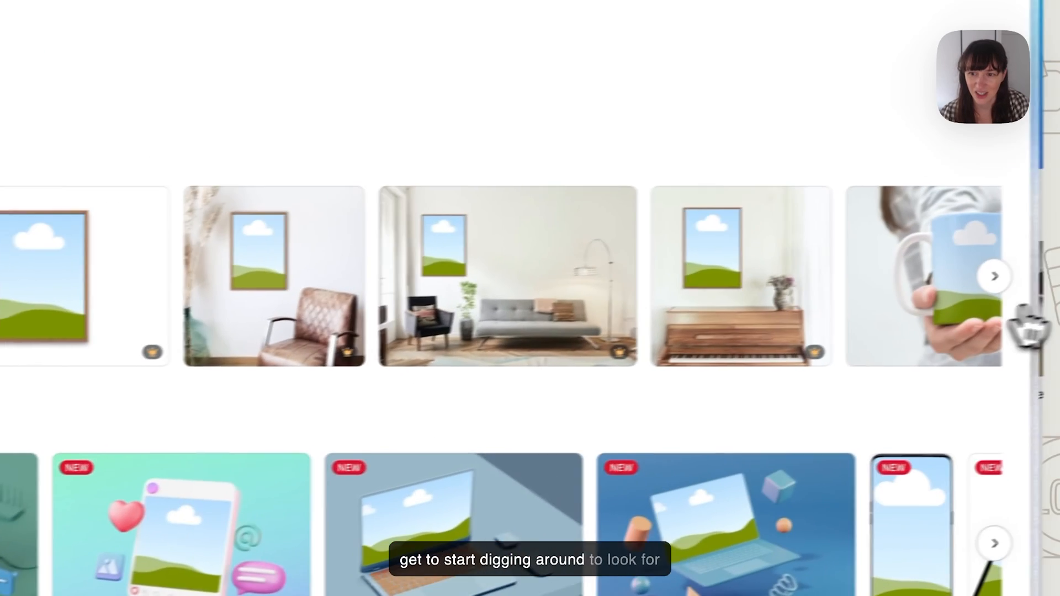
scroll(down, 3)
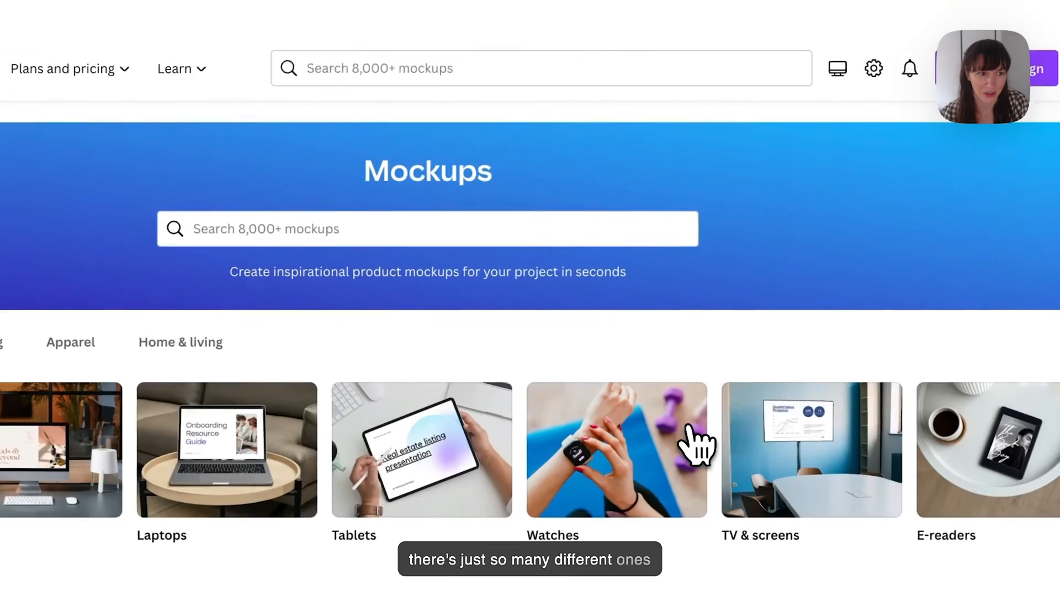
Search the mockups for 'mug' and show the Mugs results.
click(428, 228)
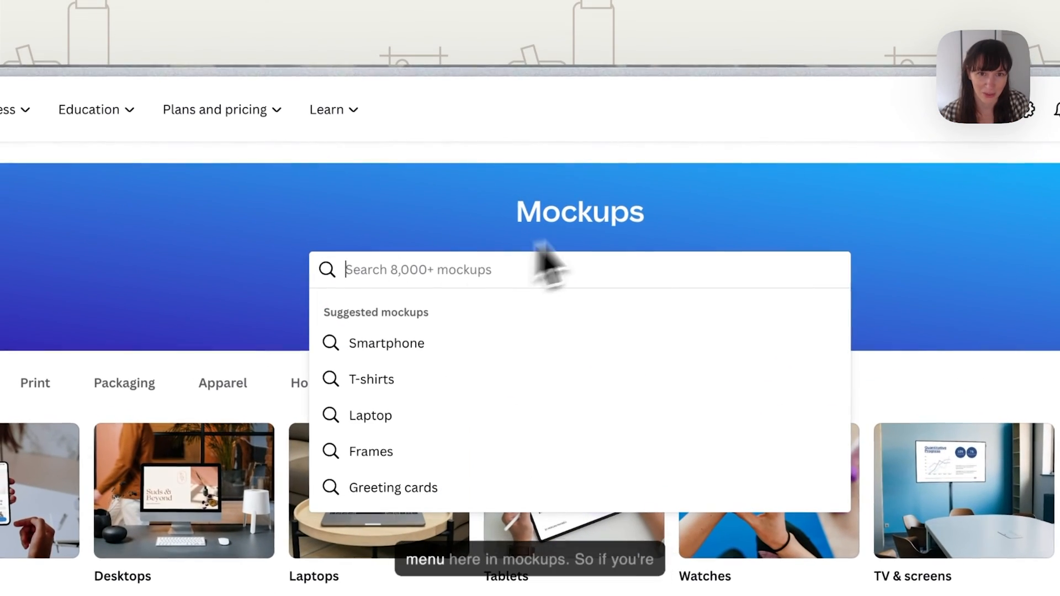
mouse_move(582, 309)
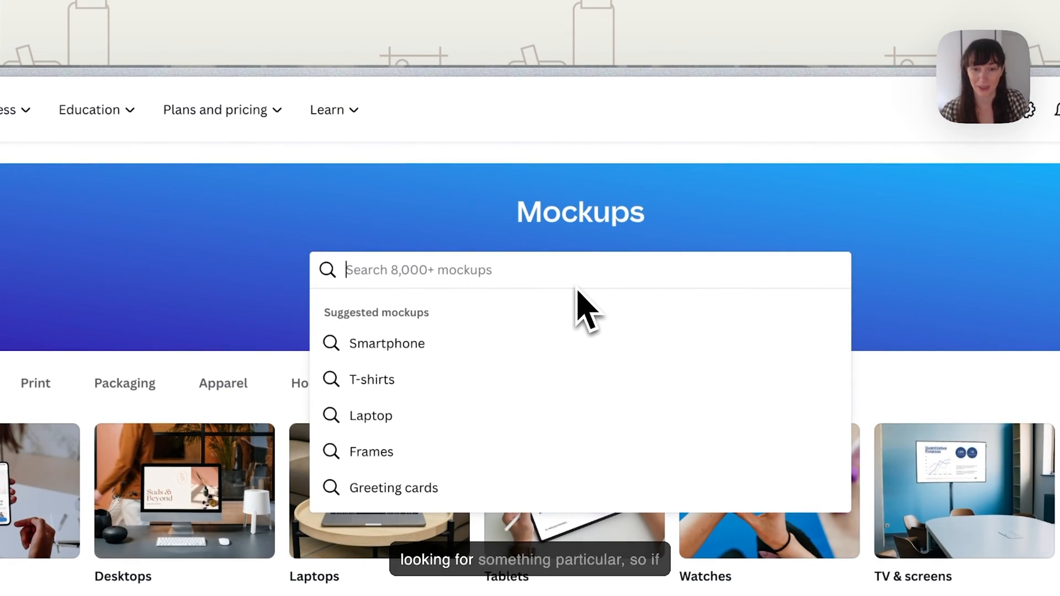
text(mug)
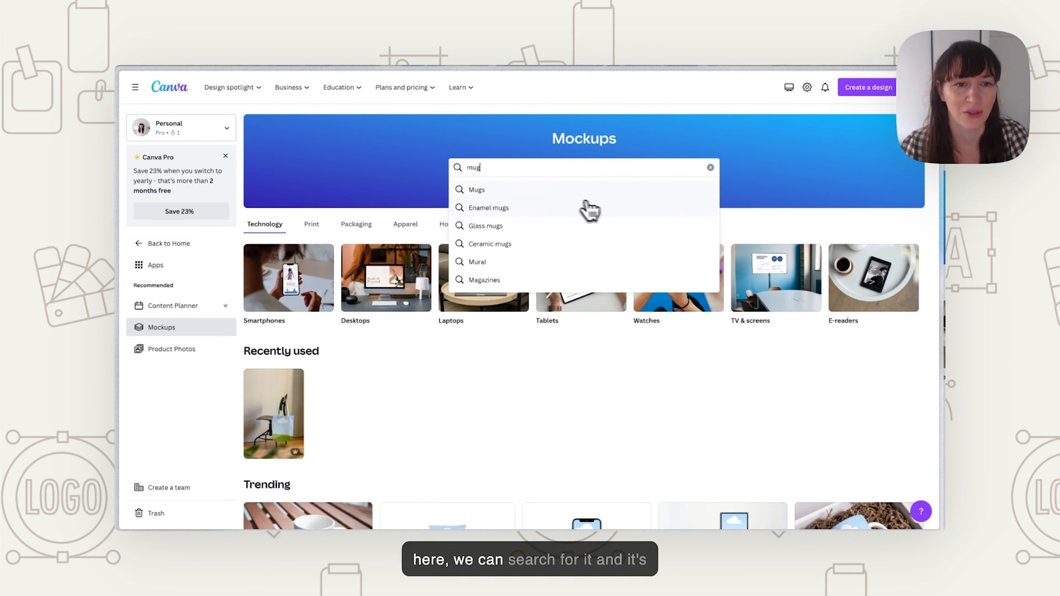
click(478, 189)
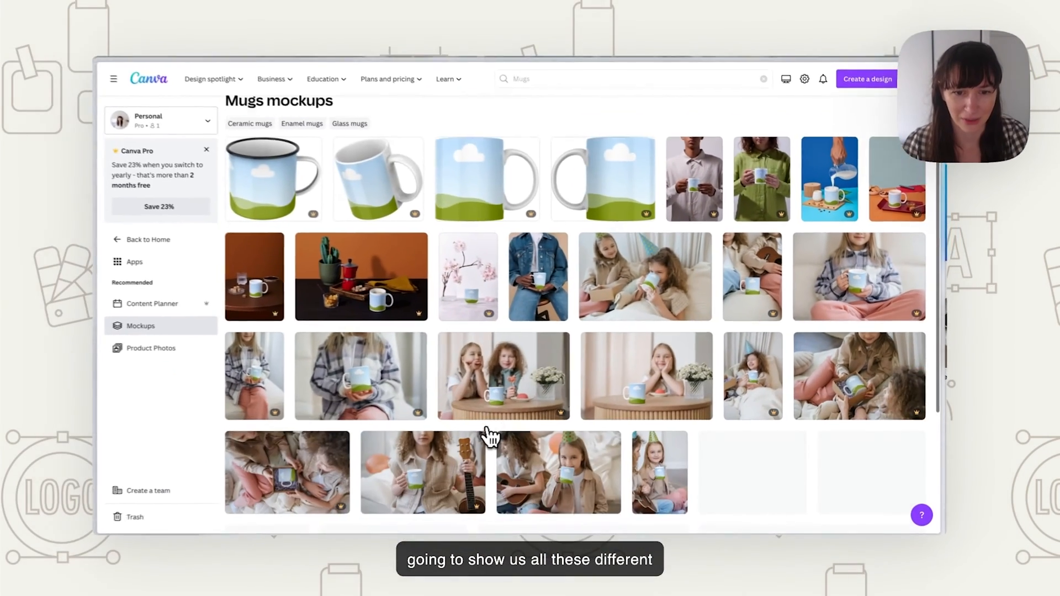
Scroll the mug results and choose the mug sitting in shredded paper.
scroll(down, 3)
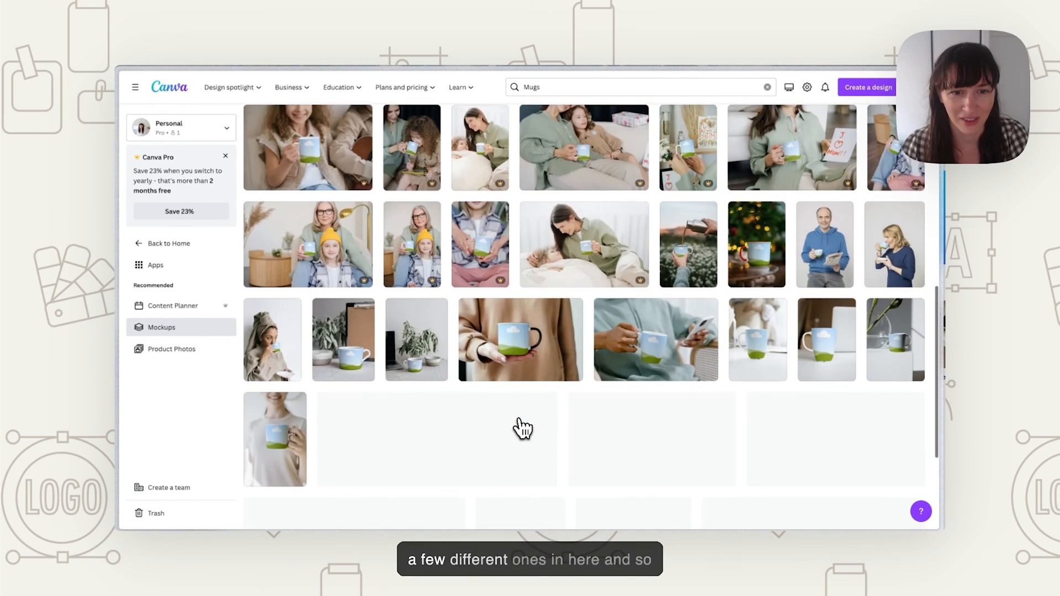
scroll(down, 3)
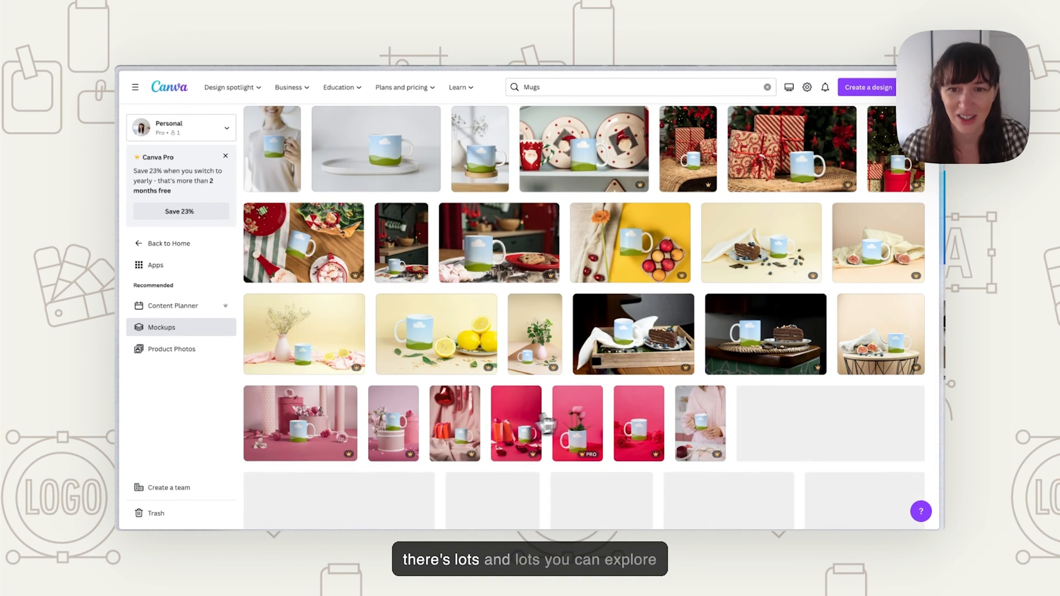
scroll(down, 3)
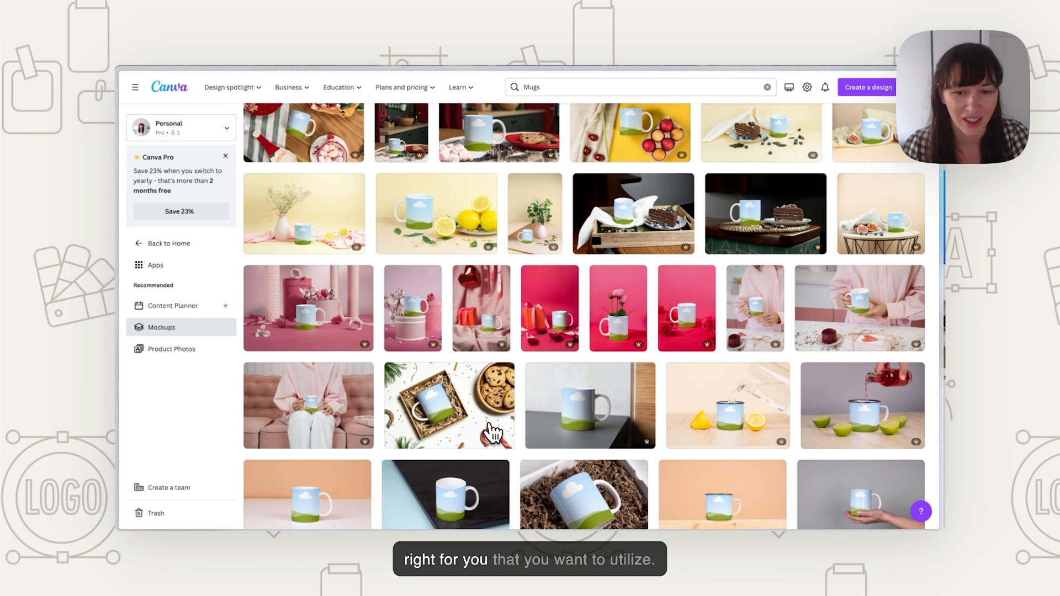
click(450, 405)
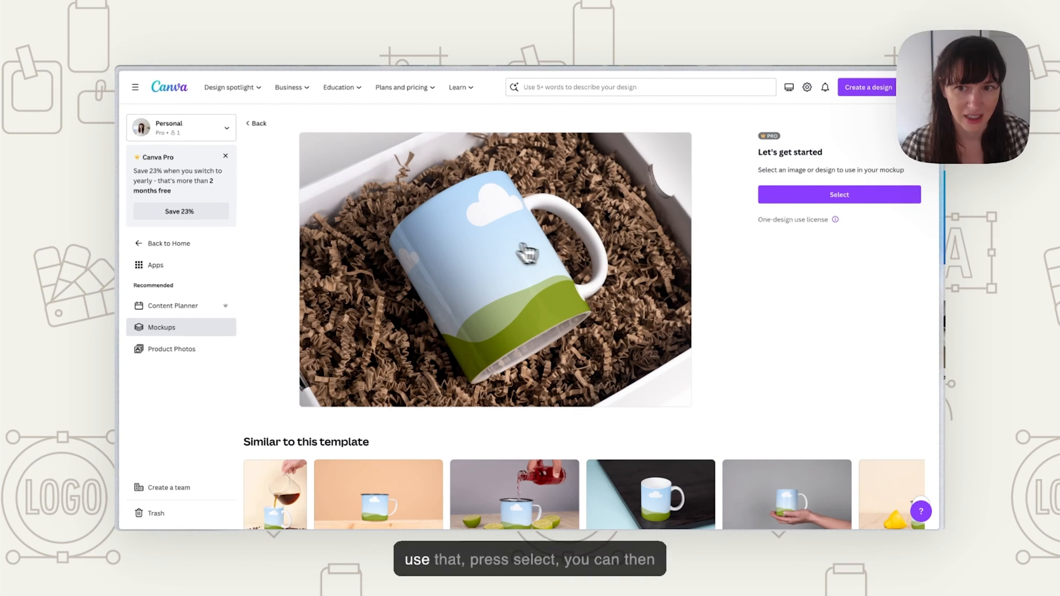
Place the uploaded screenshot on the boxed mug, adjust its position and save the mockup.
click(839, 195)
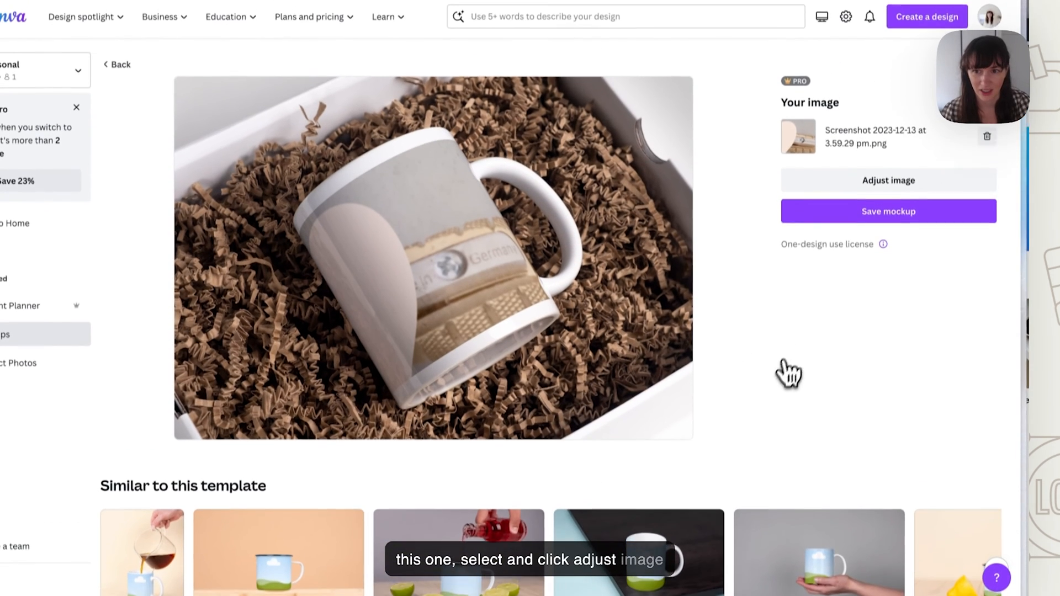
click(888, 180)
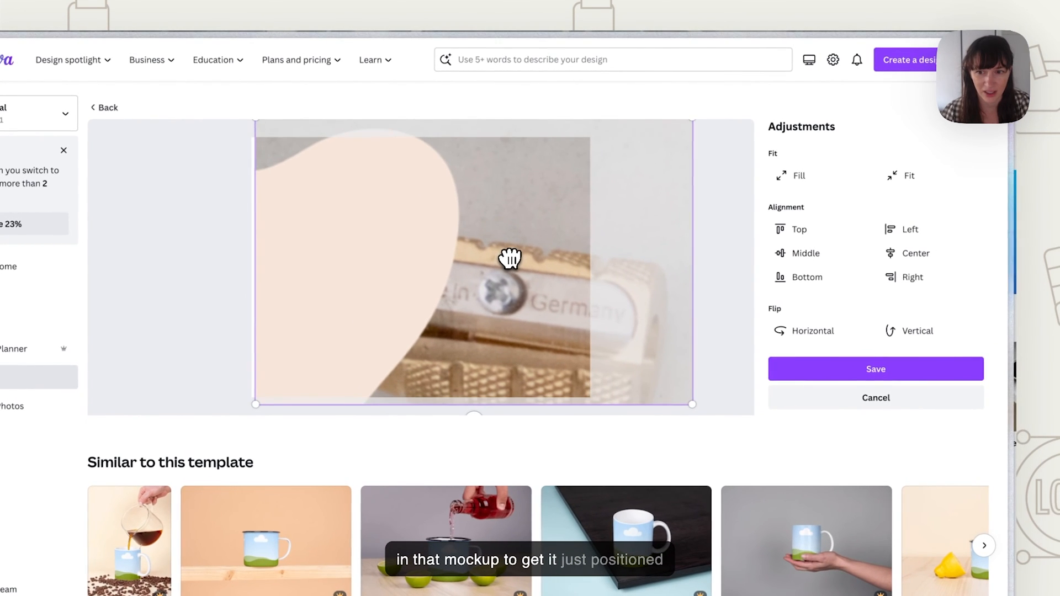
click(875, 368)
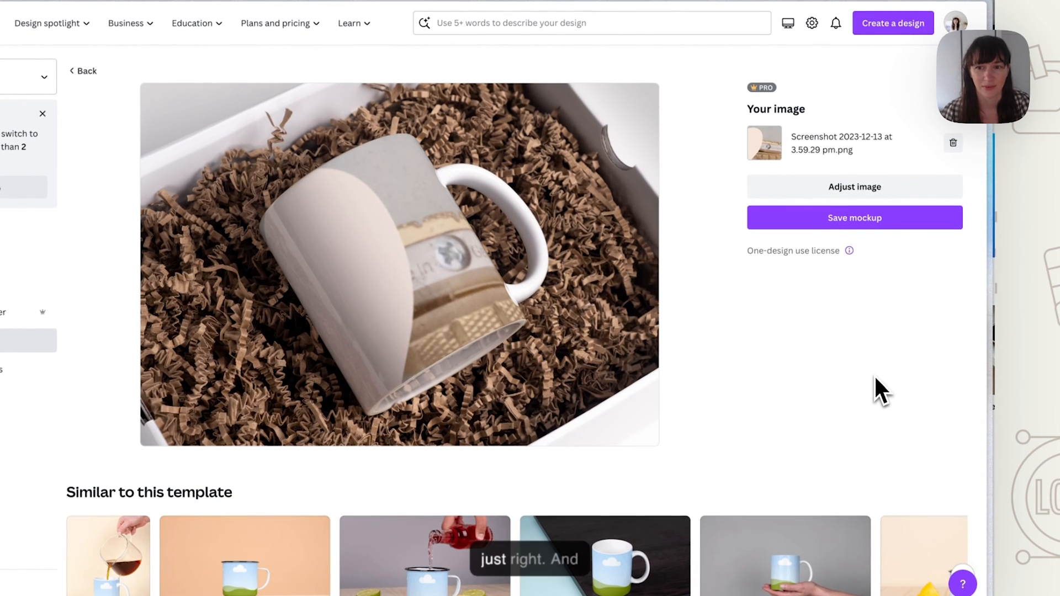
click(853, 217)
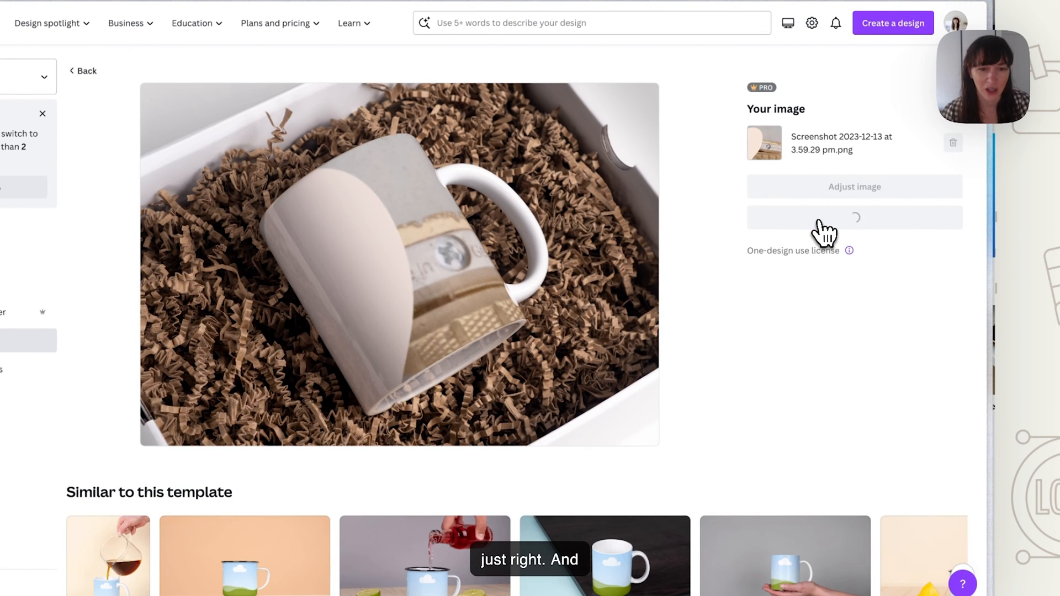
Use the saved mug mockup in a new Instagram Story design.
click(854, 217)
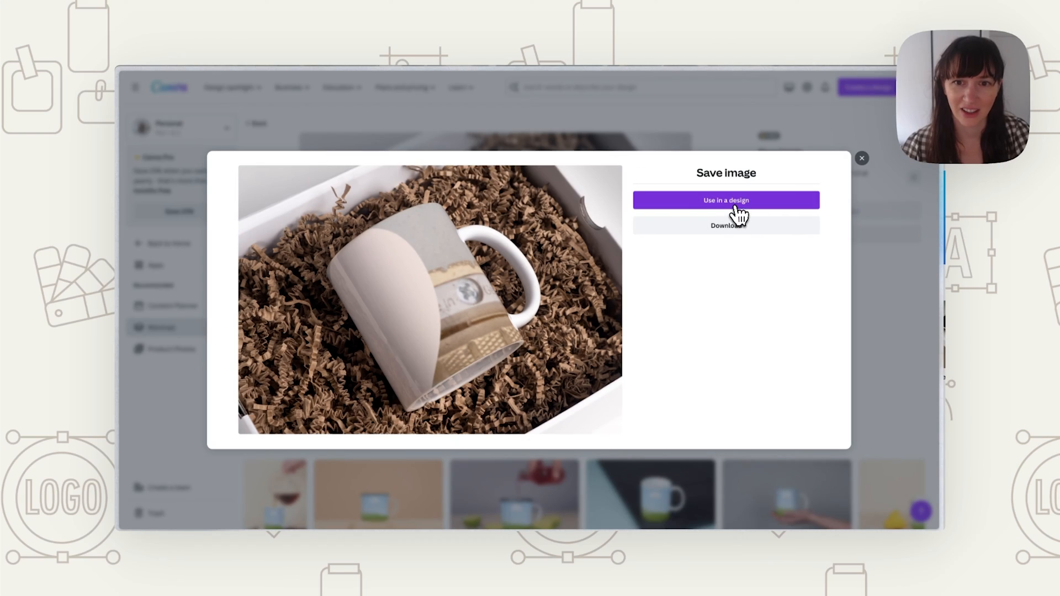
click(726, 200)
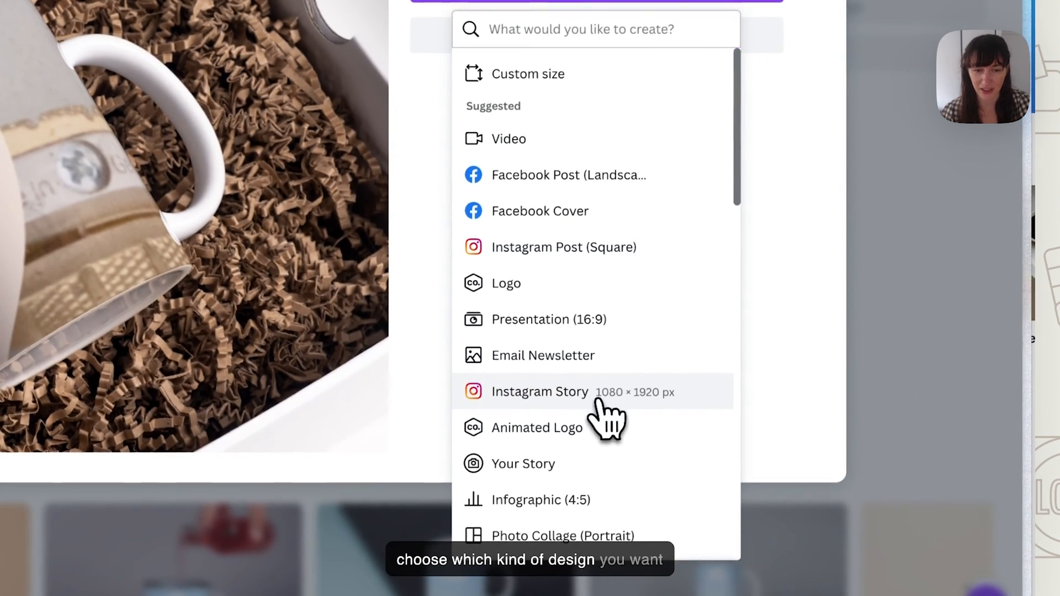
click(541, 391)
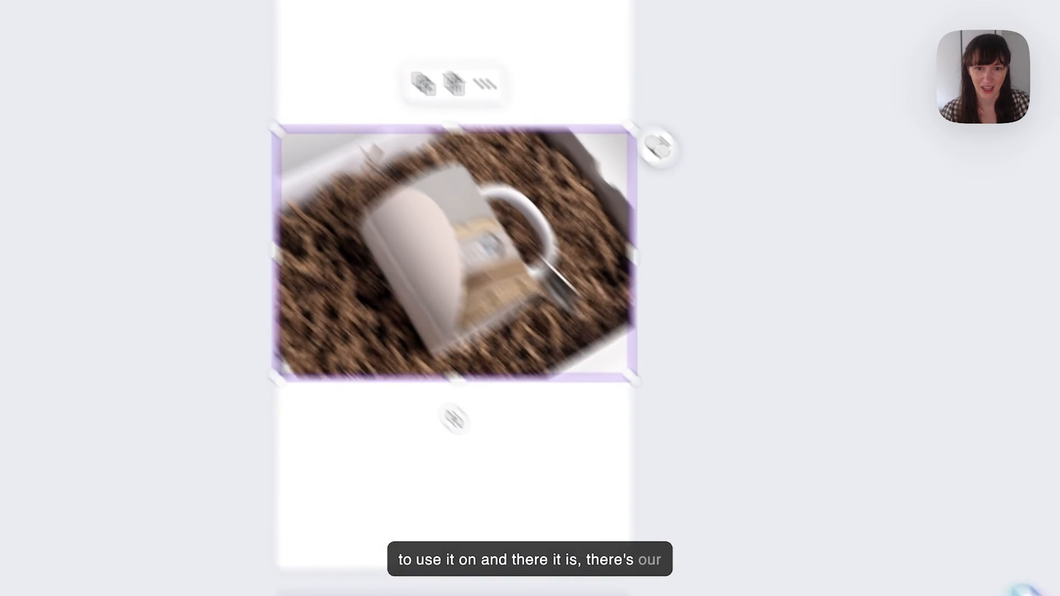